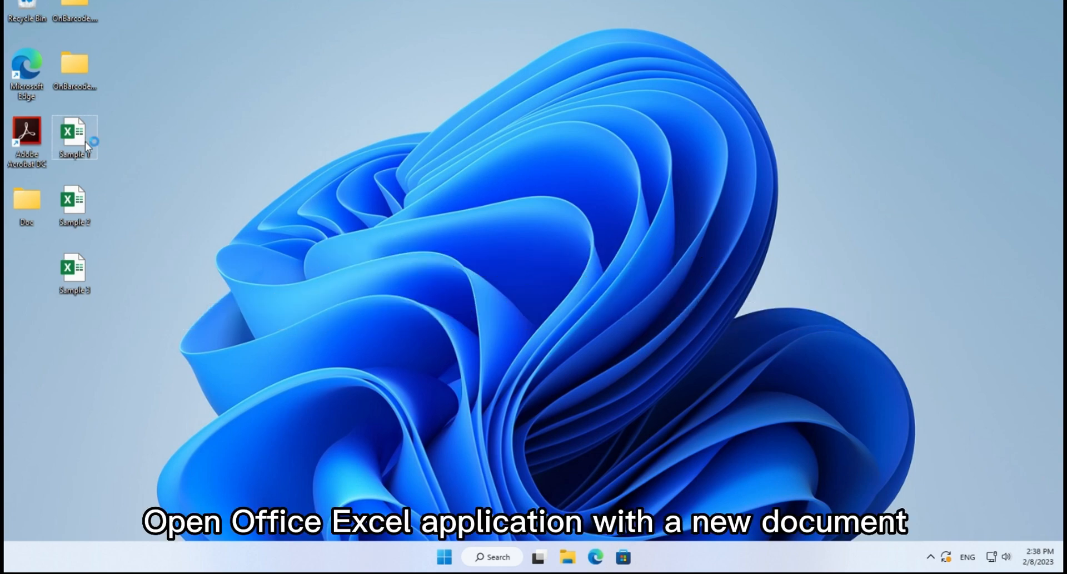
Start a blank workbook and set the OnBarcode settings to type PDF417 with data 12345
double_click(74, 136)
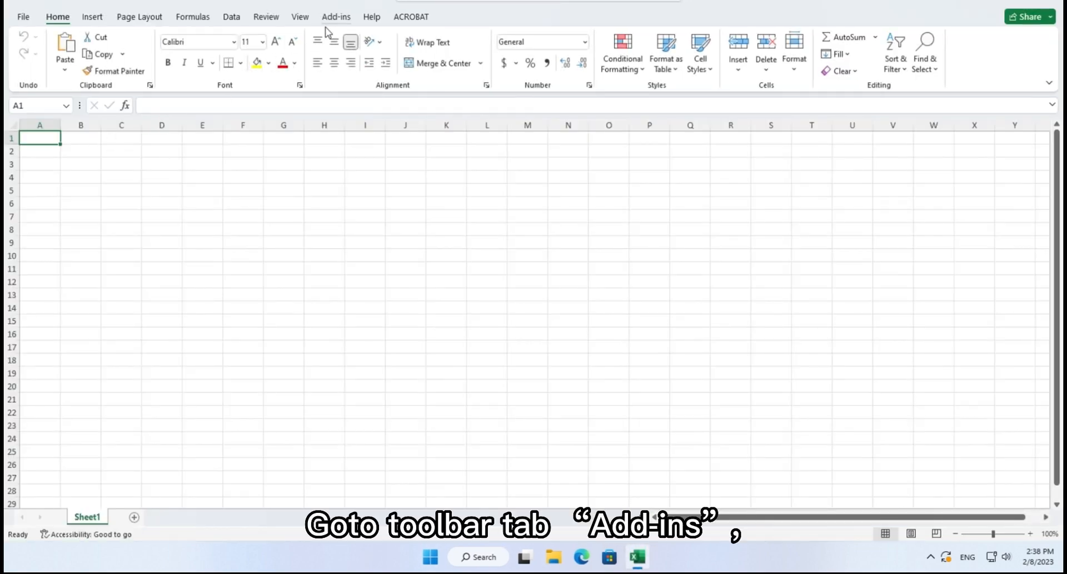
click(336, 17)
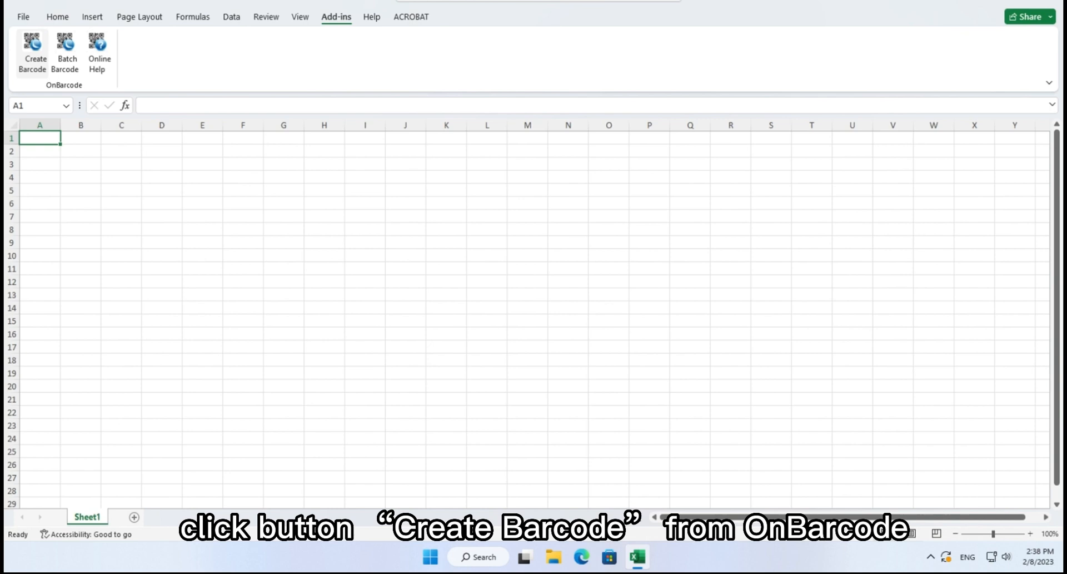
click(31, 52)
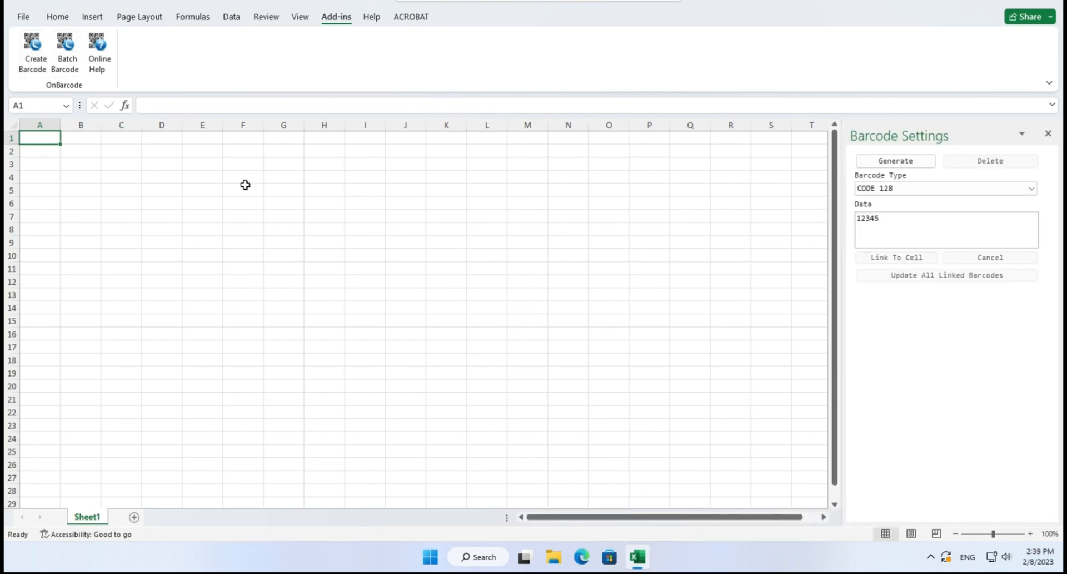
click(284, 204)
text(1)
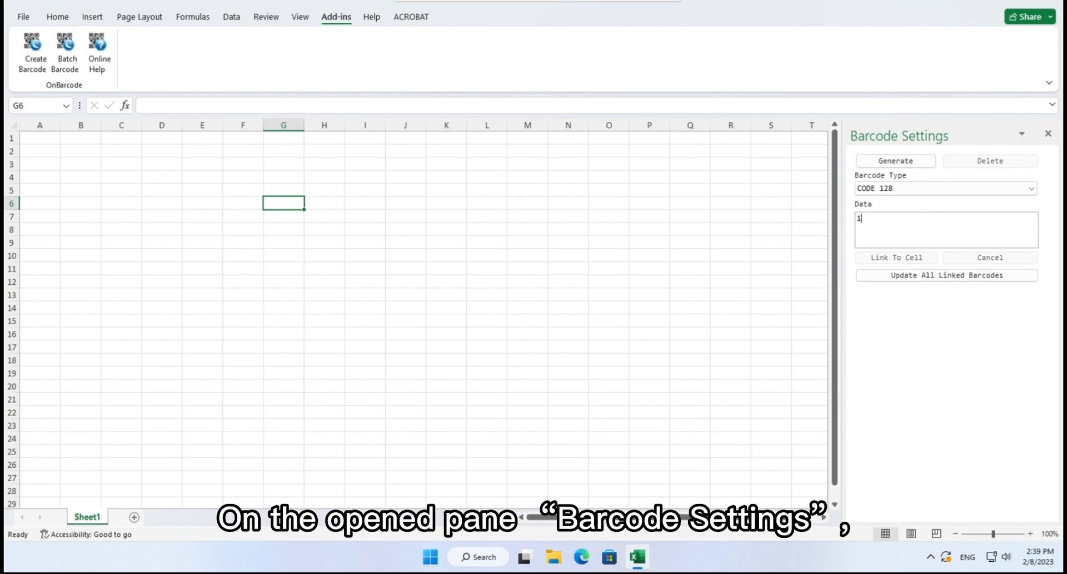
text(2345)
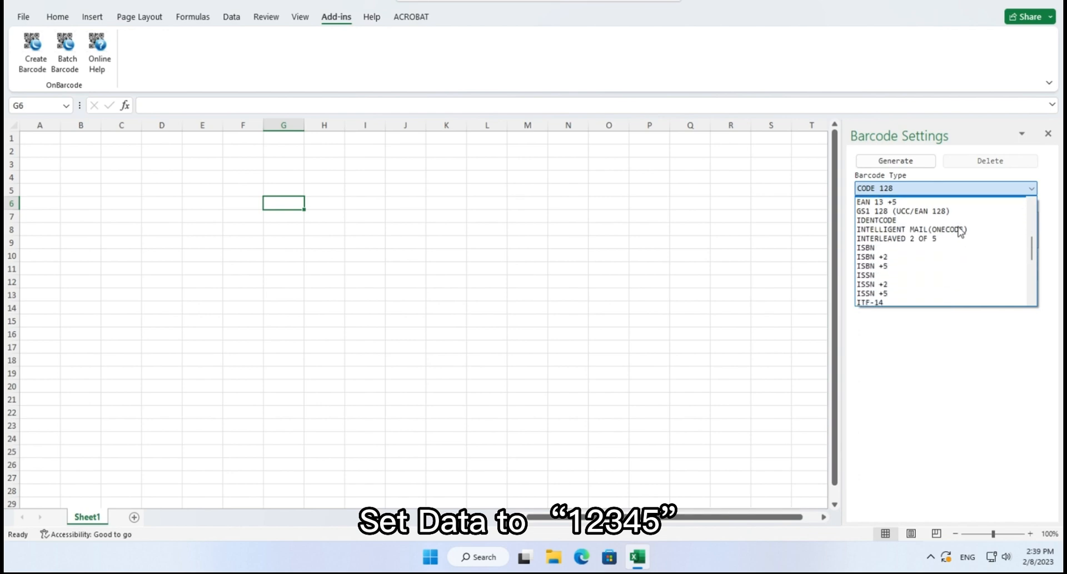
scroll(down, 3)
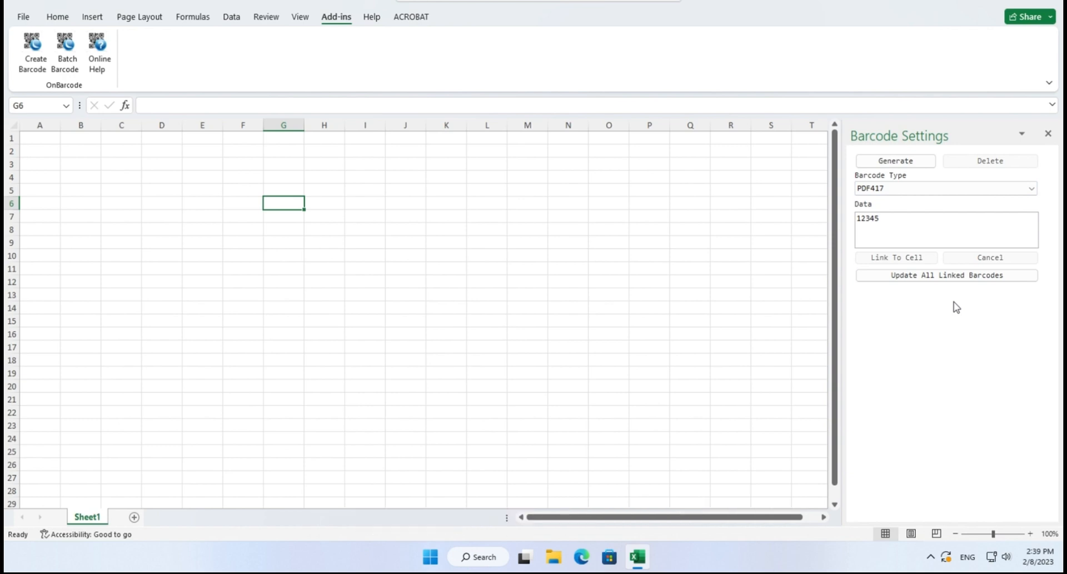
click(895, 162)
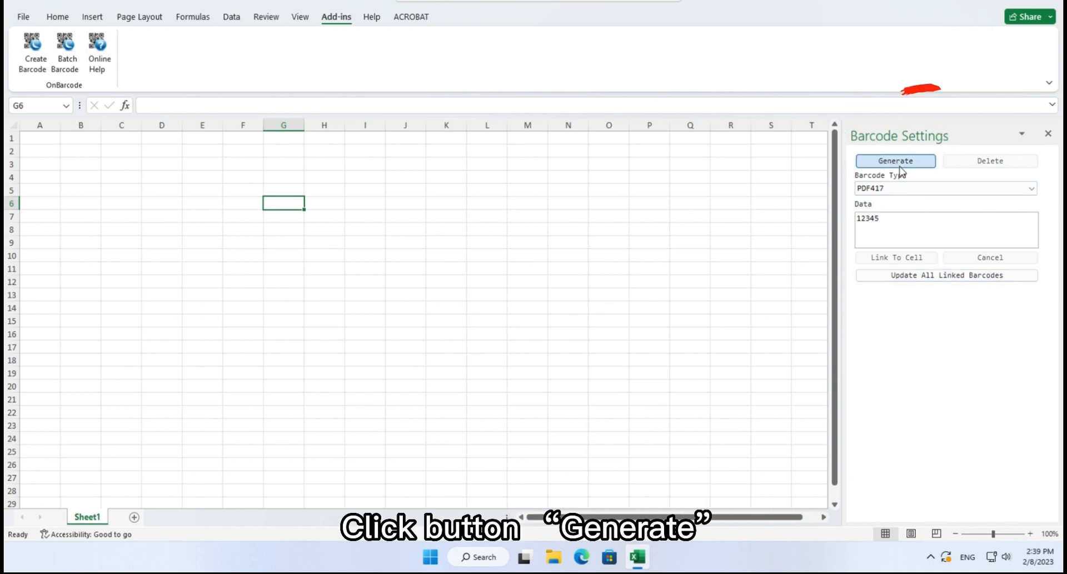
Generate the PDF417 barcode image encoding 12345 onto the worksheet
click(895, 160)
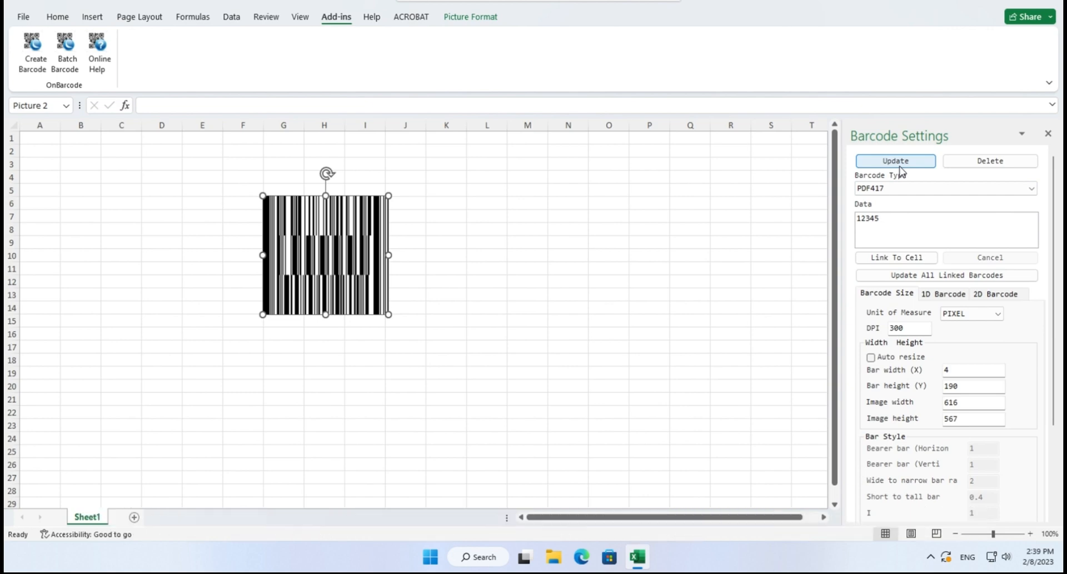
mouse_move(1012, 60)
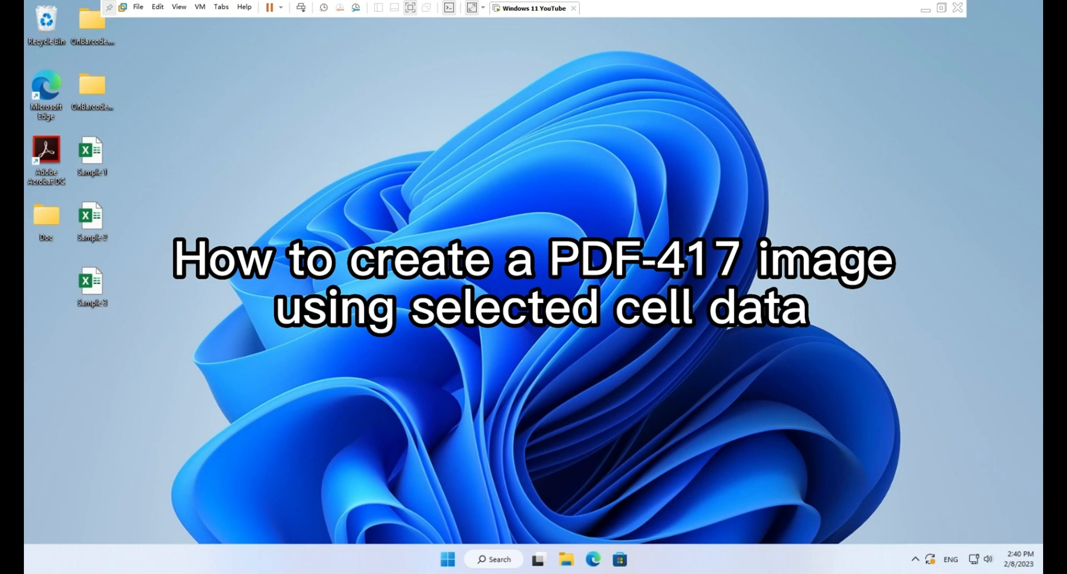
Open the Sample 2 workbook and generate a PDF417 barcode at cell I4 beside 11111
double_click(90, 218)
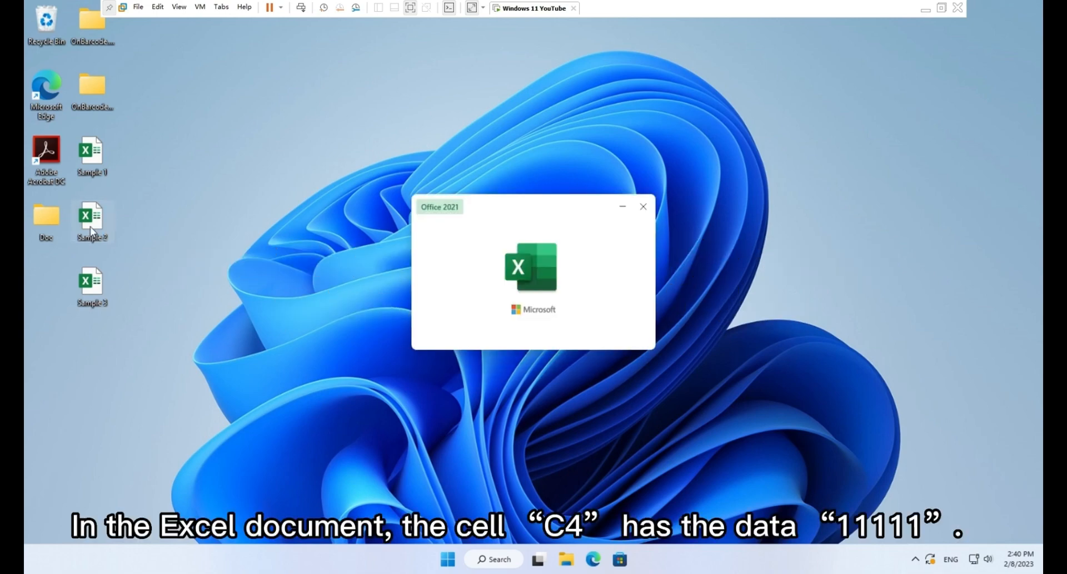
double_click(92, 221)
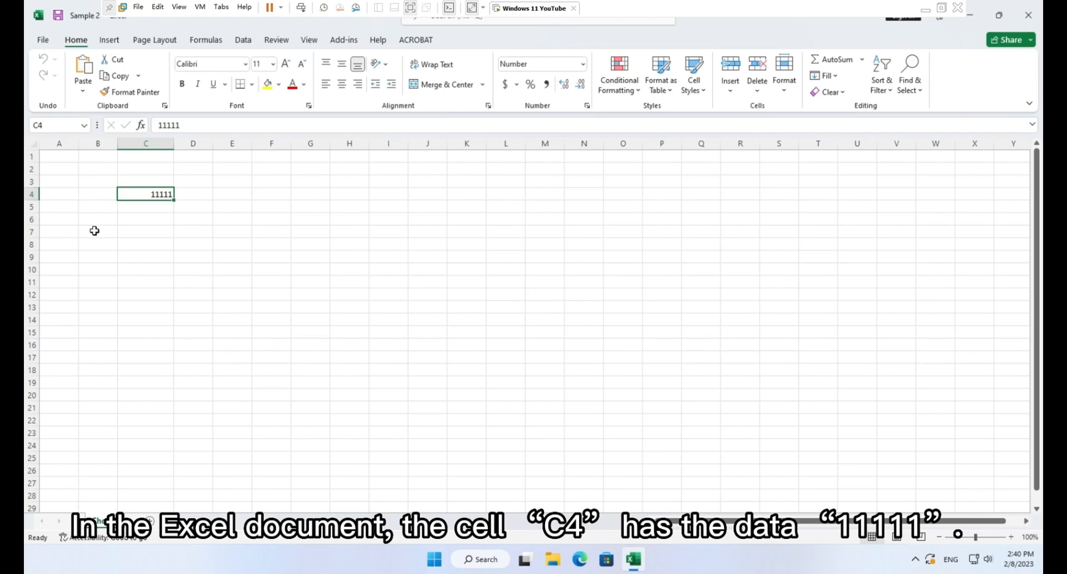
mouse_move(286, 218)
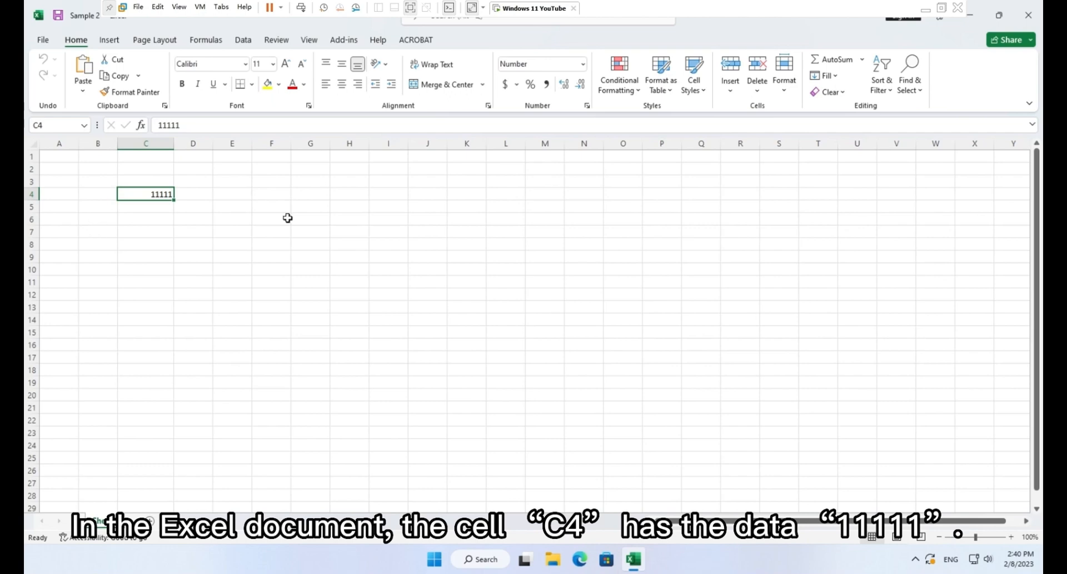
click(359, 194)
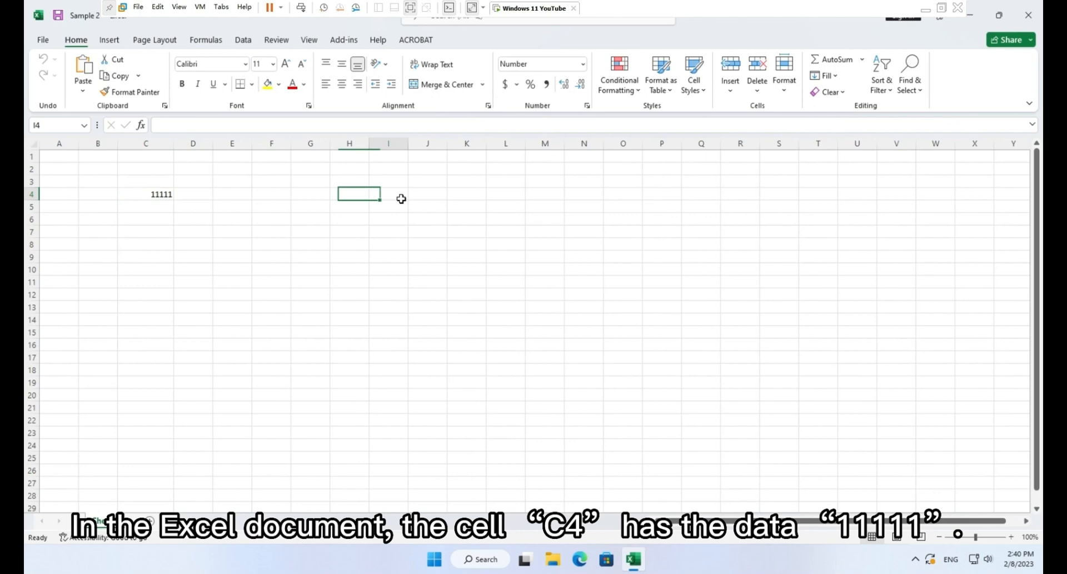
click(343, 40)
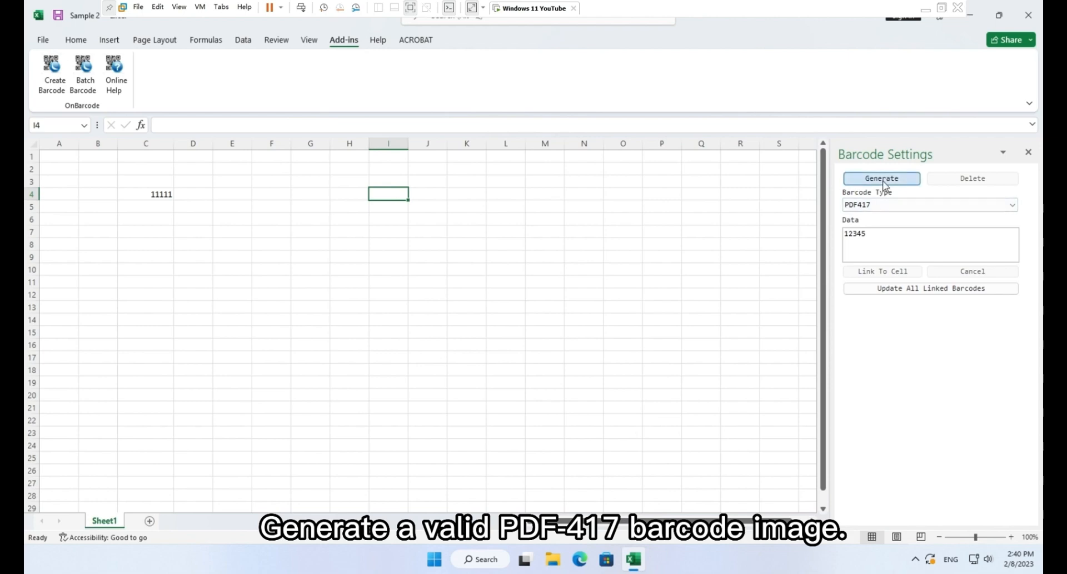
click(882, 178)
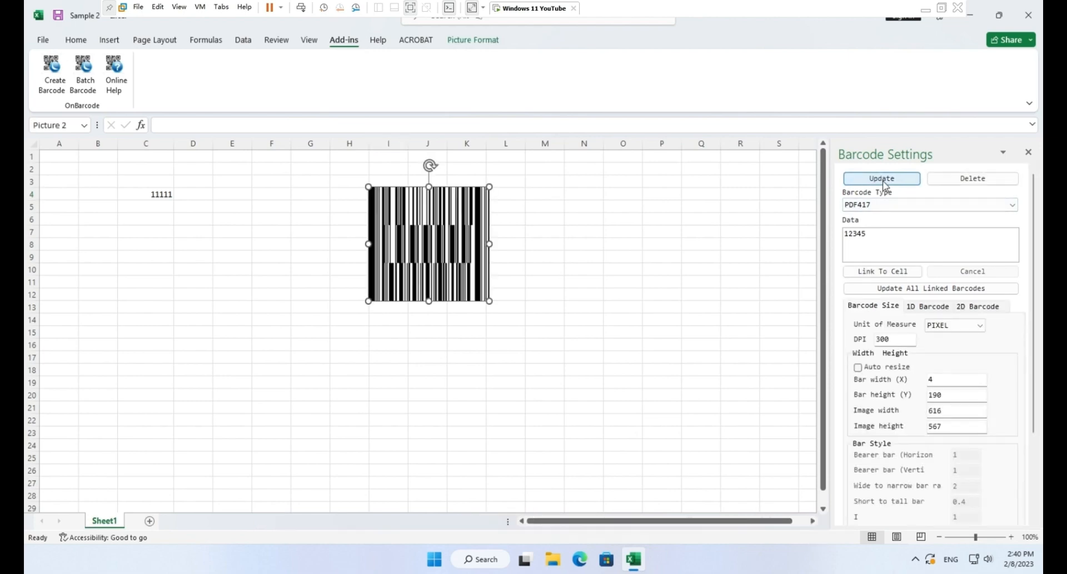
mouse_move(588, 214)
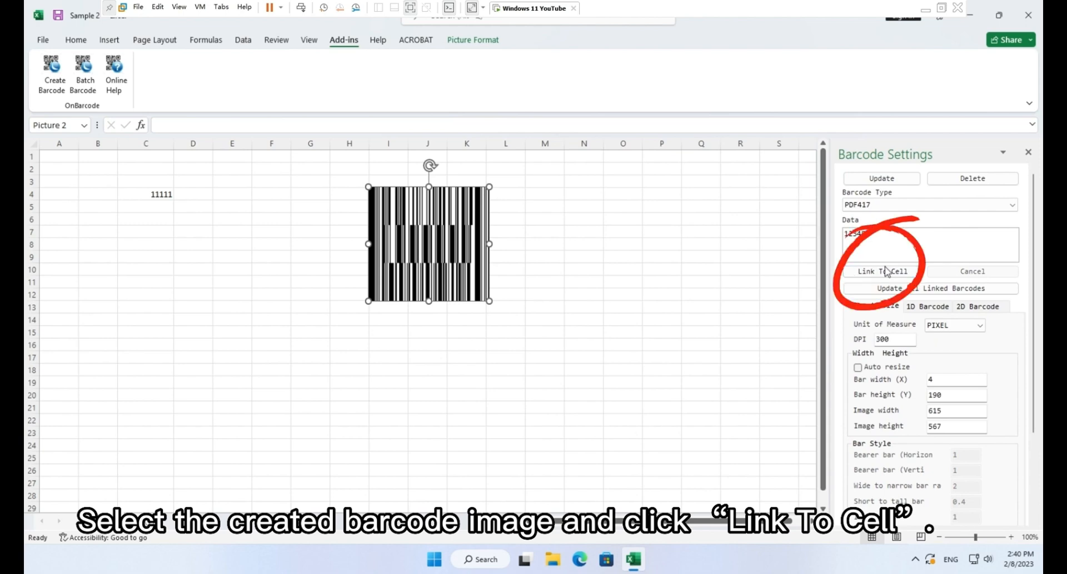
Link the barcode to cell C4 and update it to encode 11111
click(882, 271)
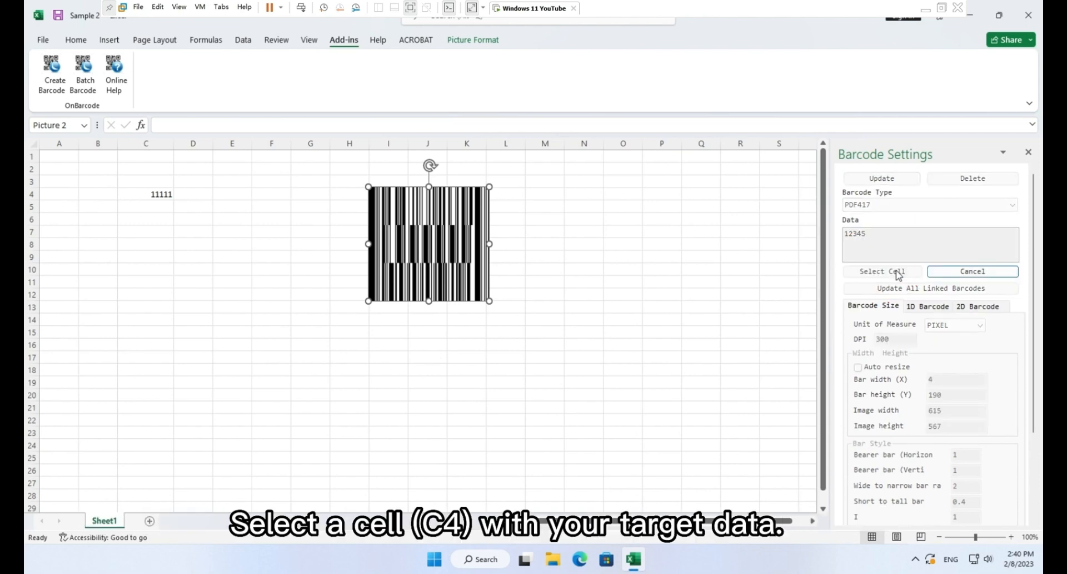
mouse_move(158, 200)
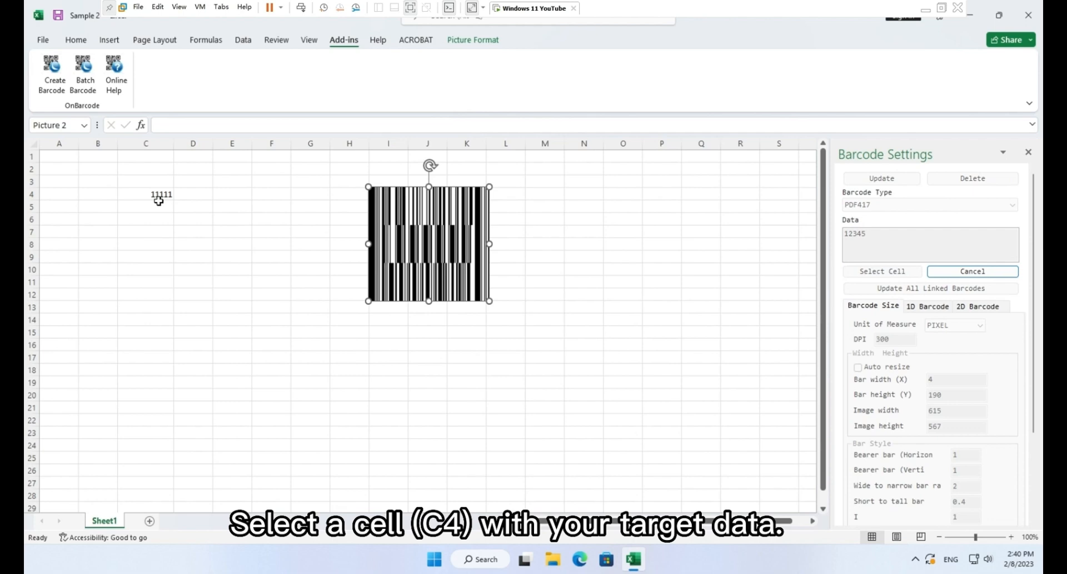
click(145, 193)
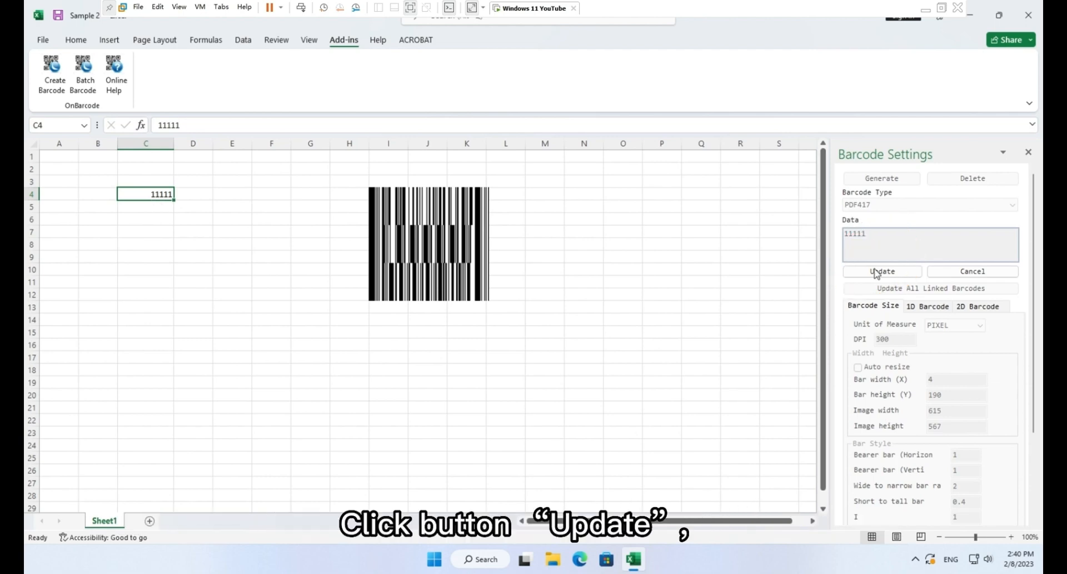
click(882, 271)
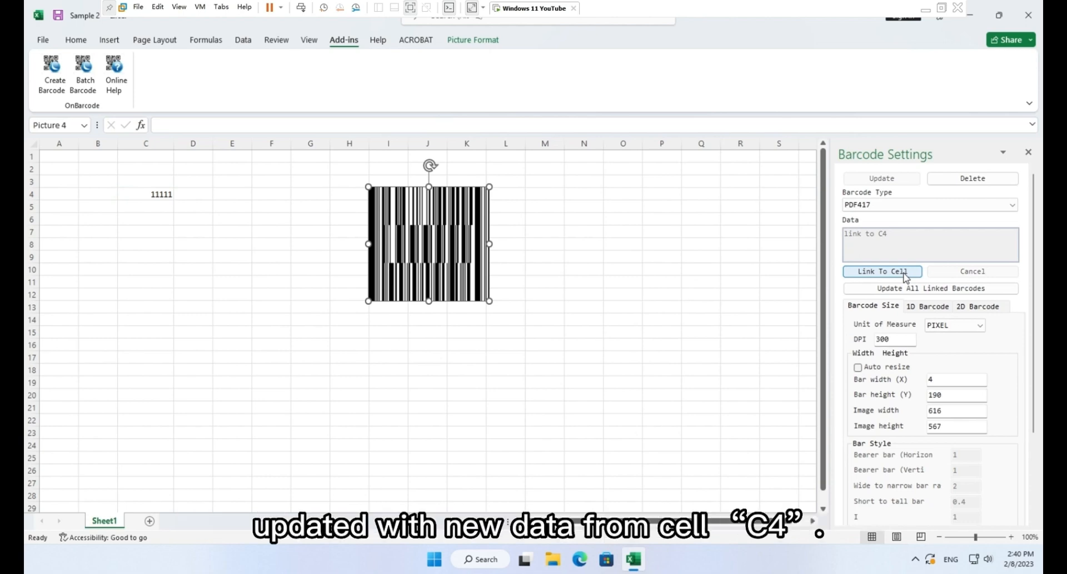
mouse_move(798, 261)
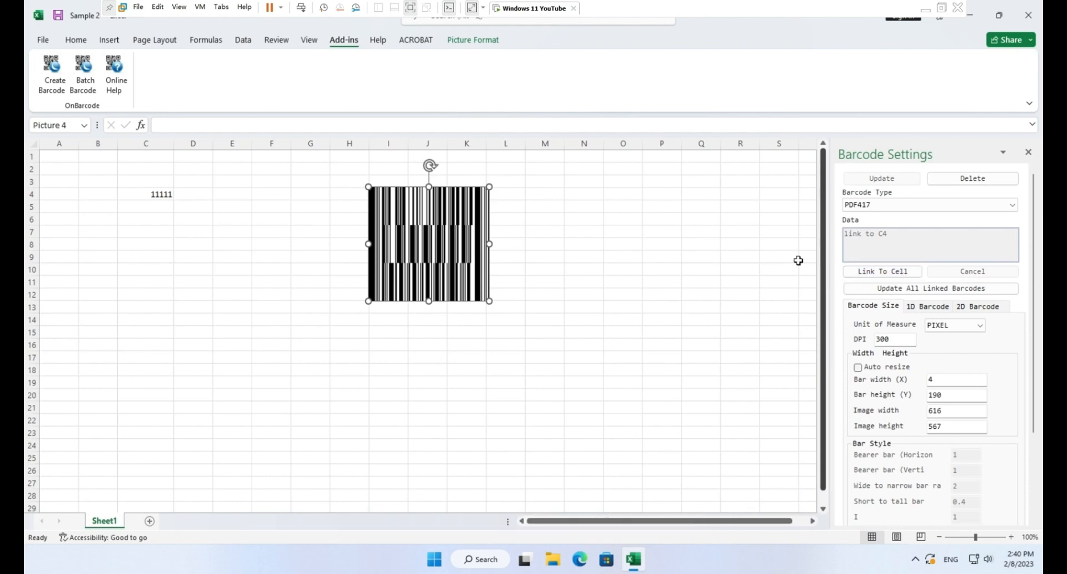
Change C4 to 22222 and update the linked barcode from the new value
click(145, 193)
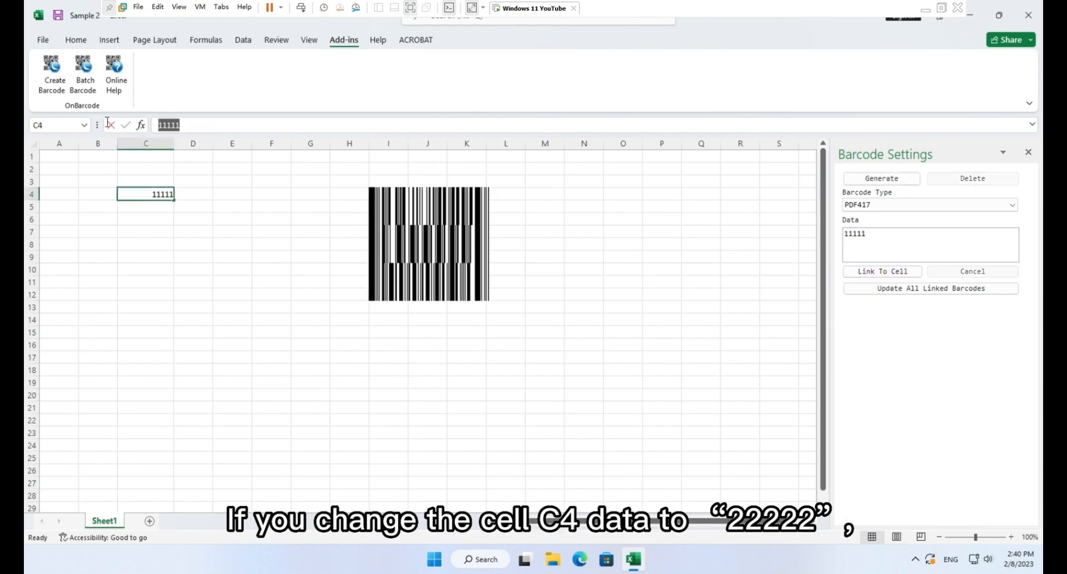
text(22222)
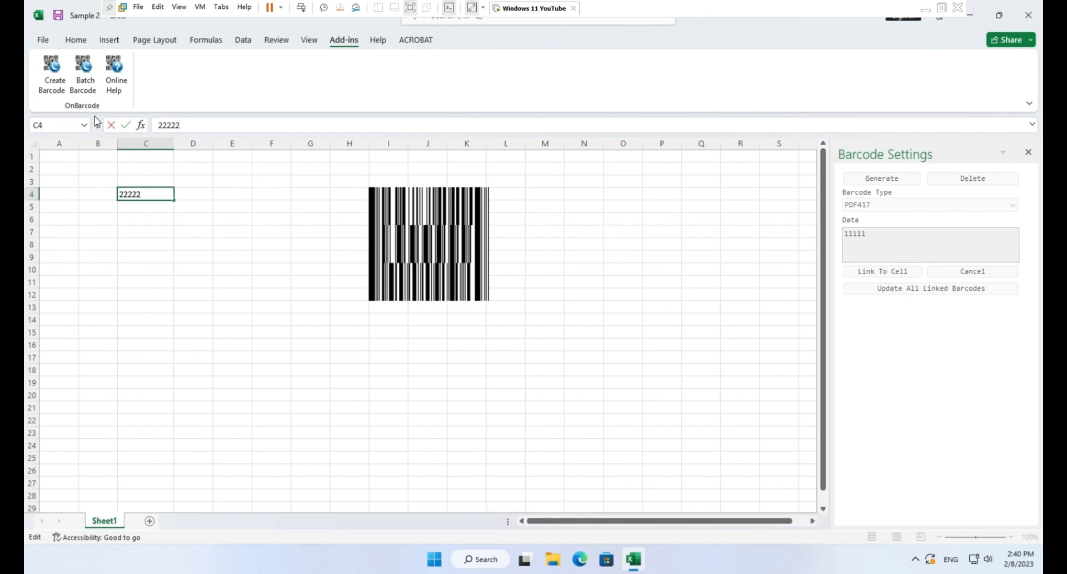
click(429, 244)
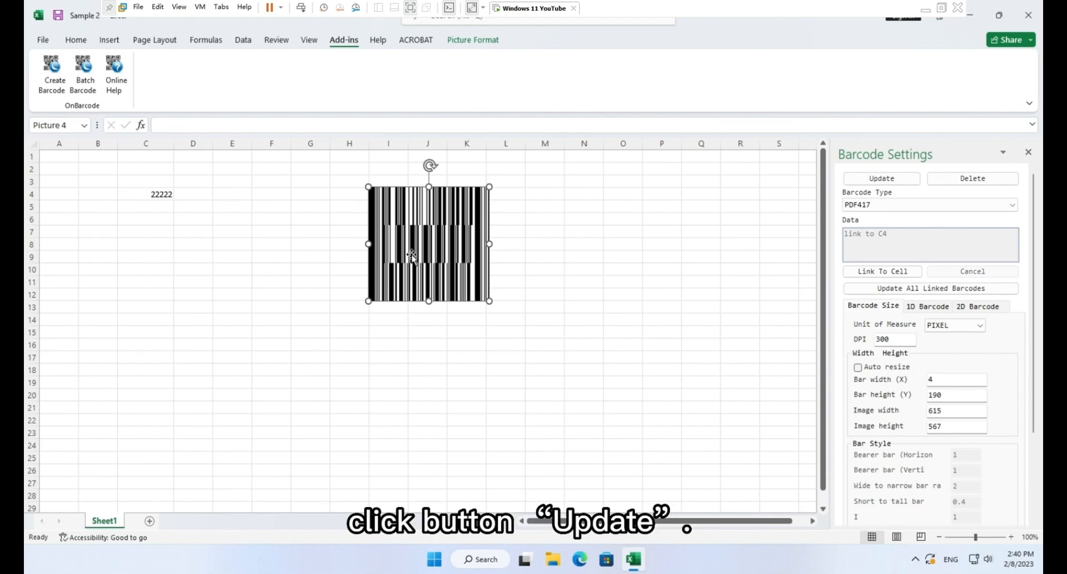
click(881, 178)
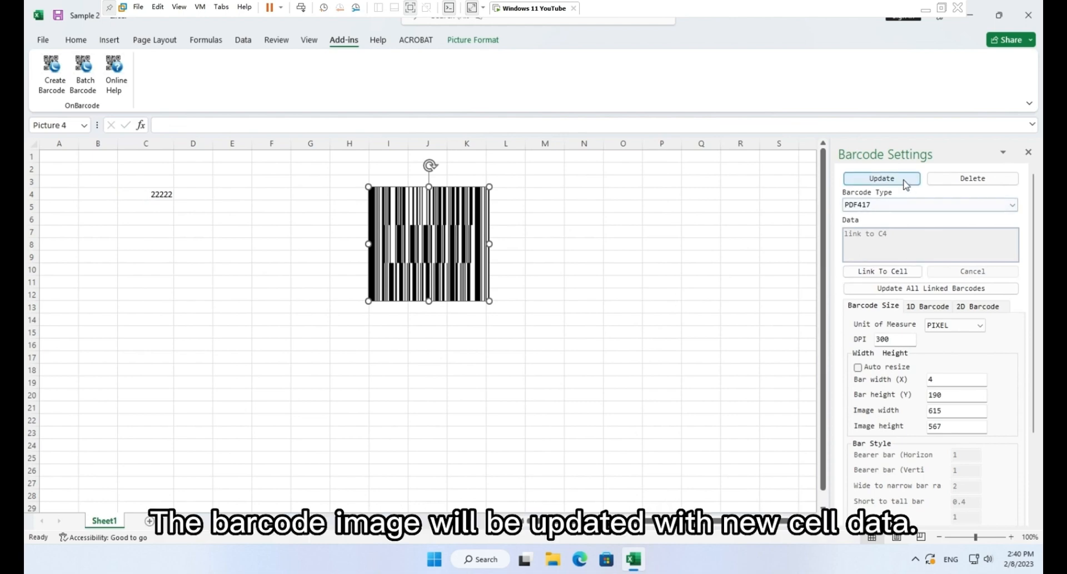
click(880, 178)
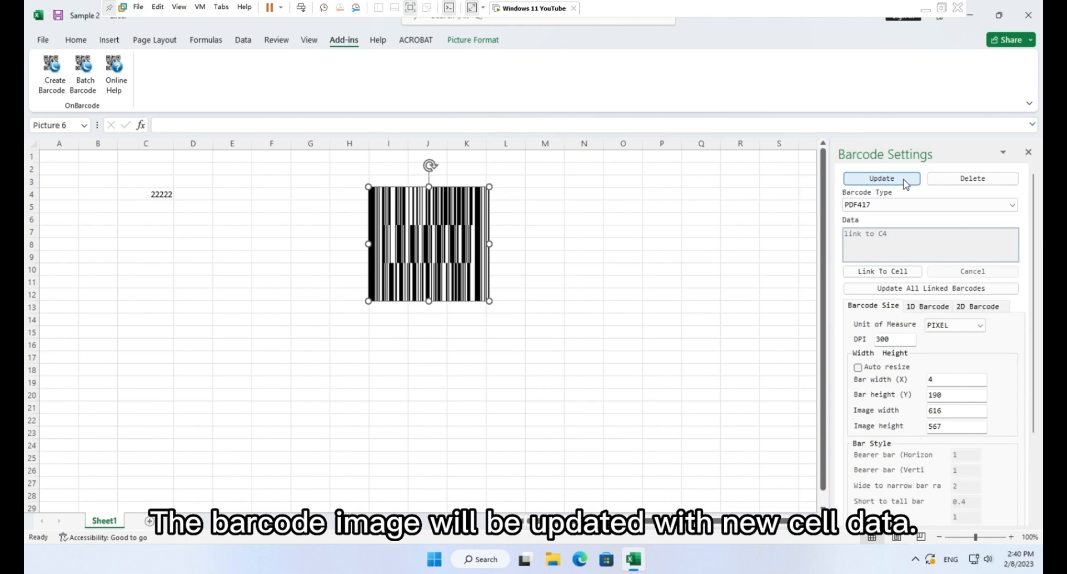
Change C4 to 33333 and refresh all linked barcodes
click(882, 178)
text(33333)
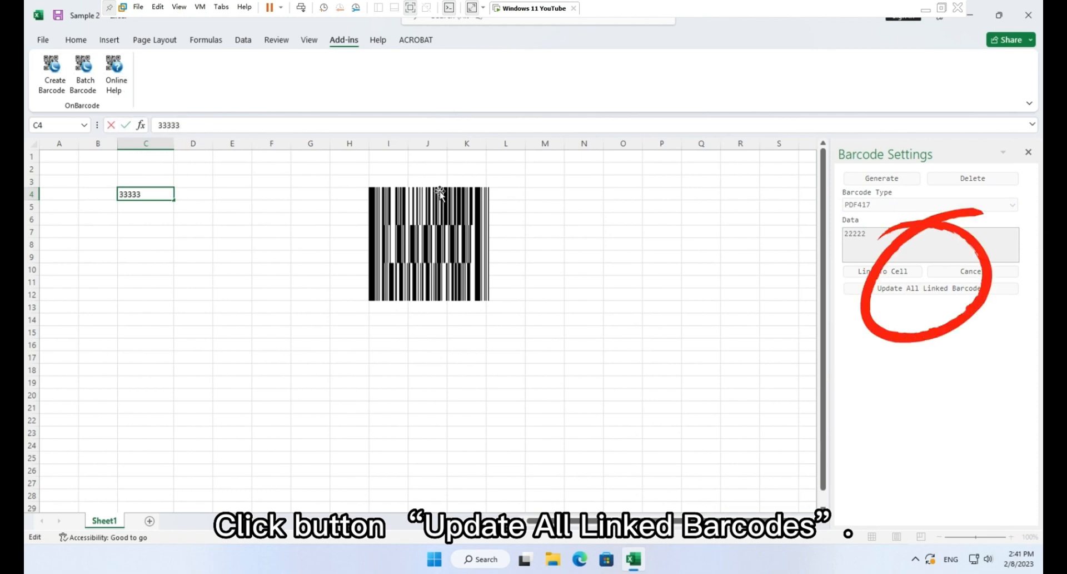
click(929, 288)
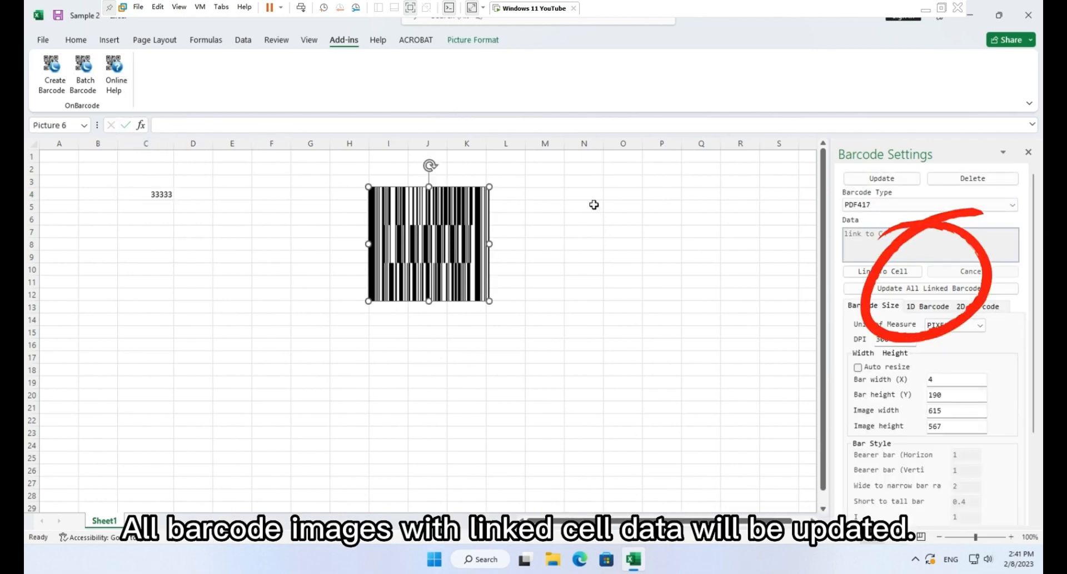
click(929, 288)
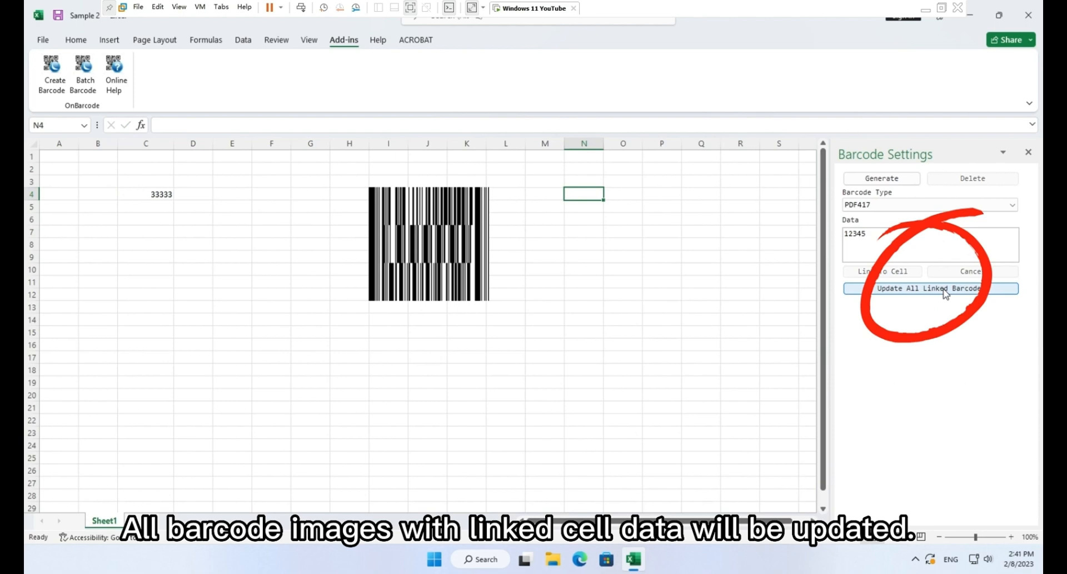
click(929, 288)
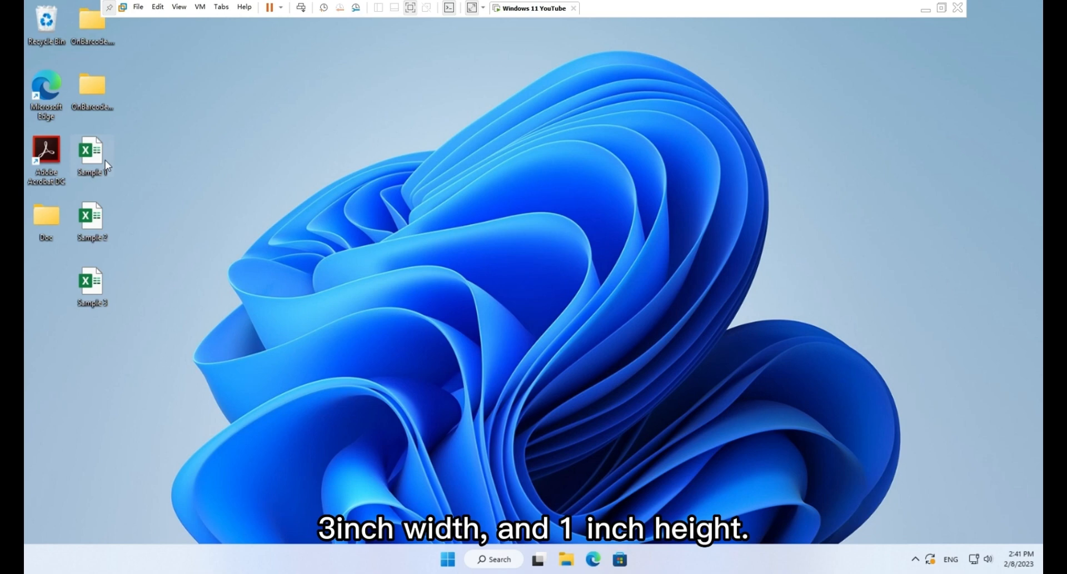
mouse_move(262, 302)
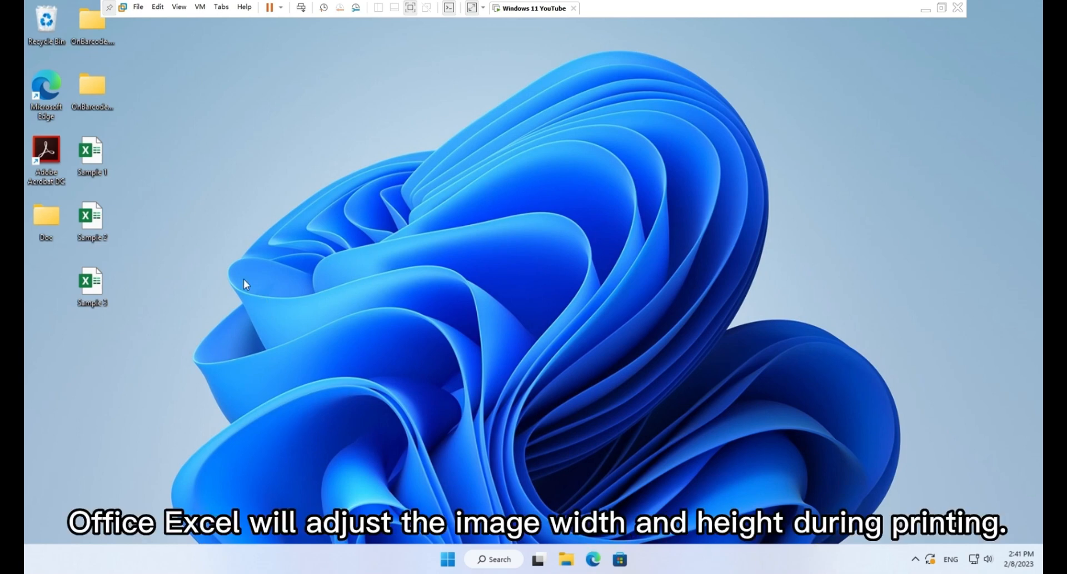
mouse_move(262, 301)
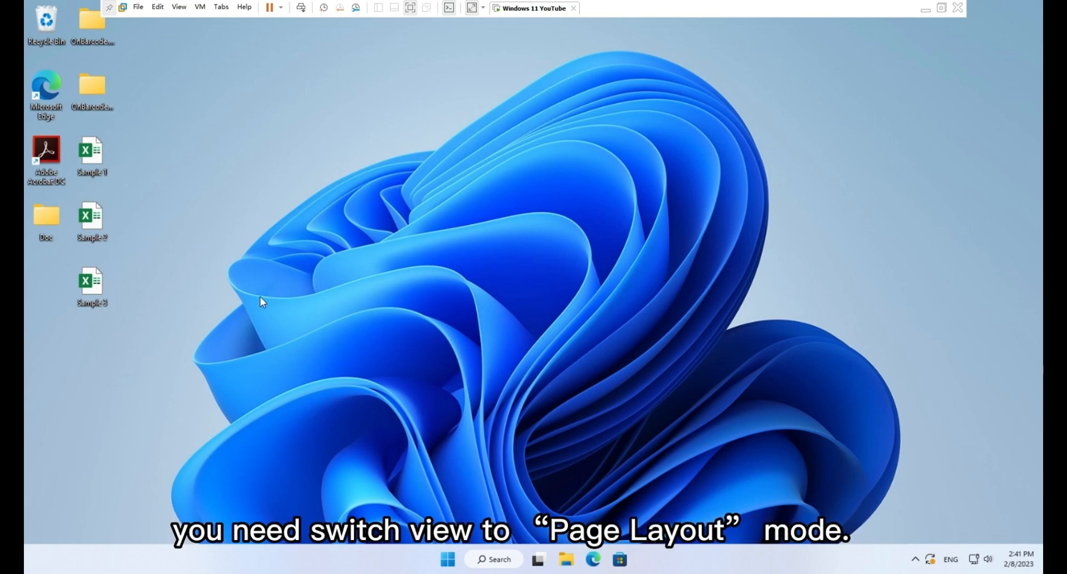
Open the Sample 1 workbook from the desktop to its empty Sheet1
double_click(91, 150)
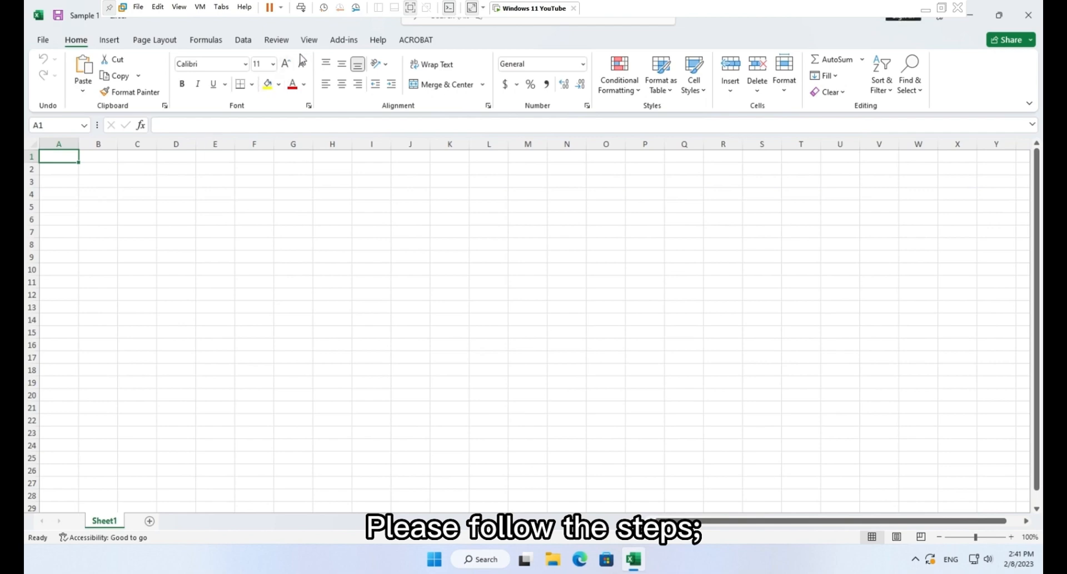
Switch the sheet to Page Layout view and select cell B2
click(308, 40)
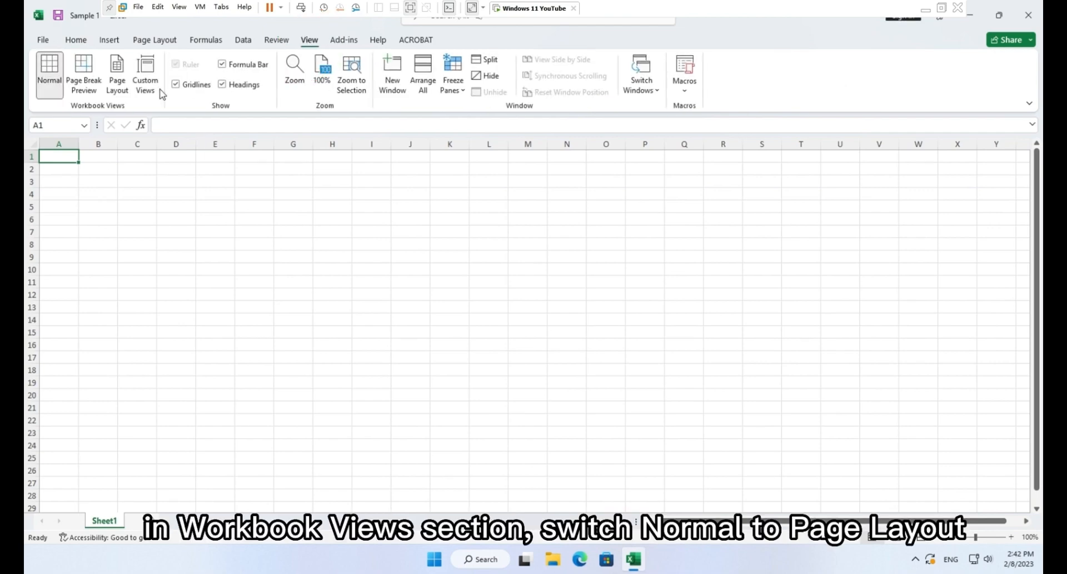
click(117, 73)
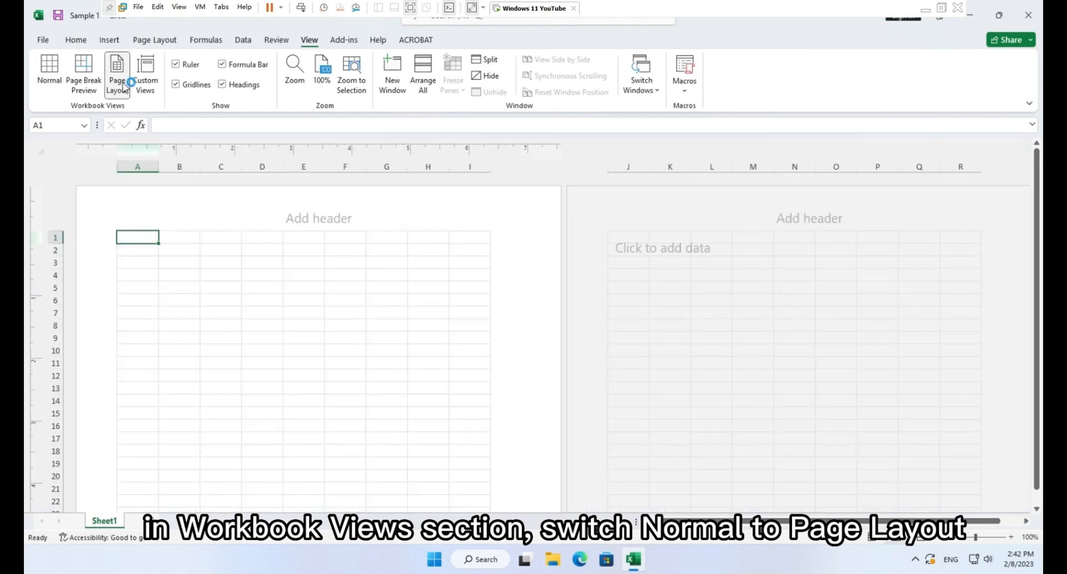
click(117, 75)
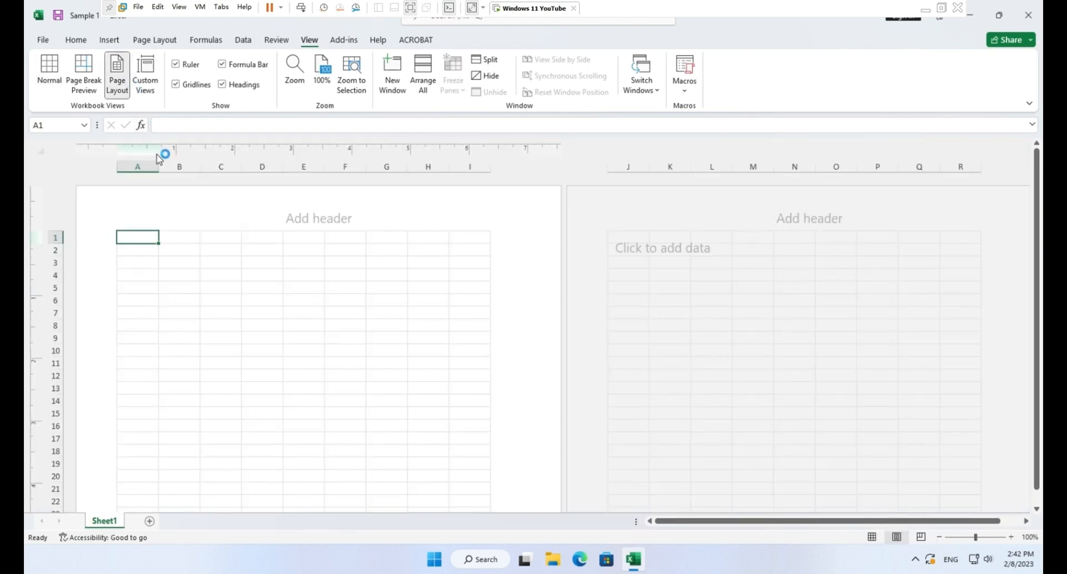
click(179, 250)
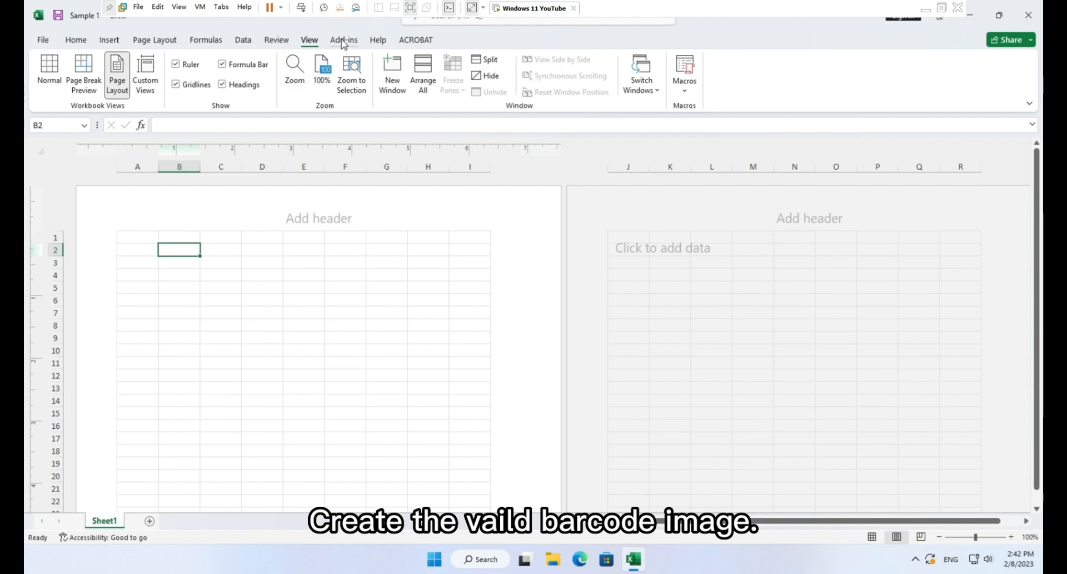
Generate a PDF417 barcode encoding 12345 at the selected cell
click(344, 40)
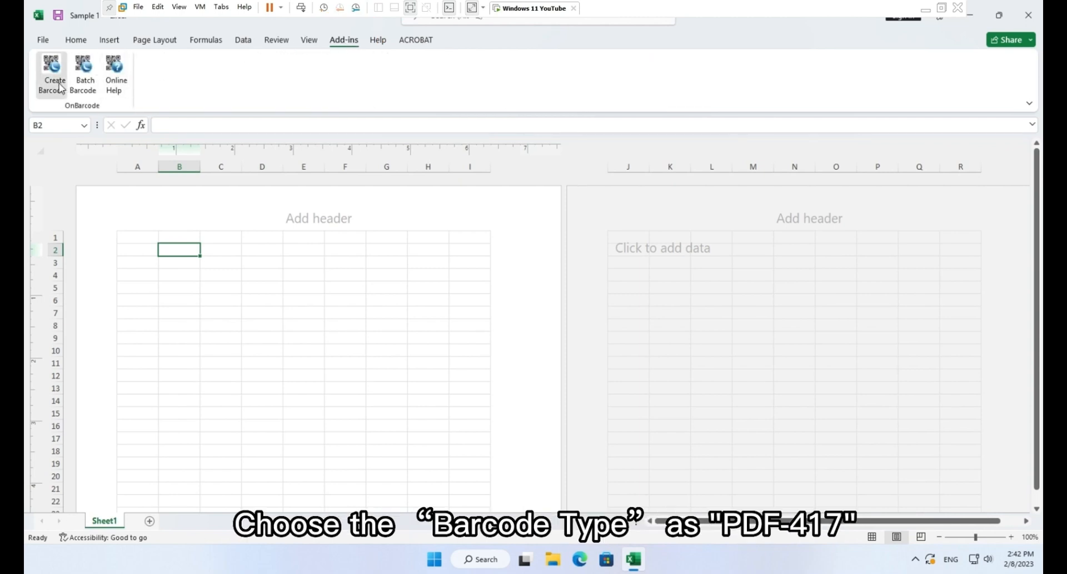
click(51, 74)
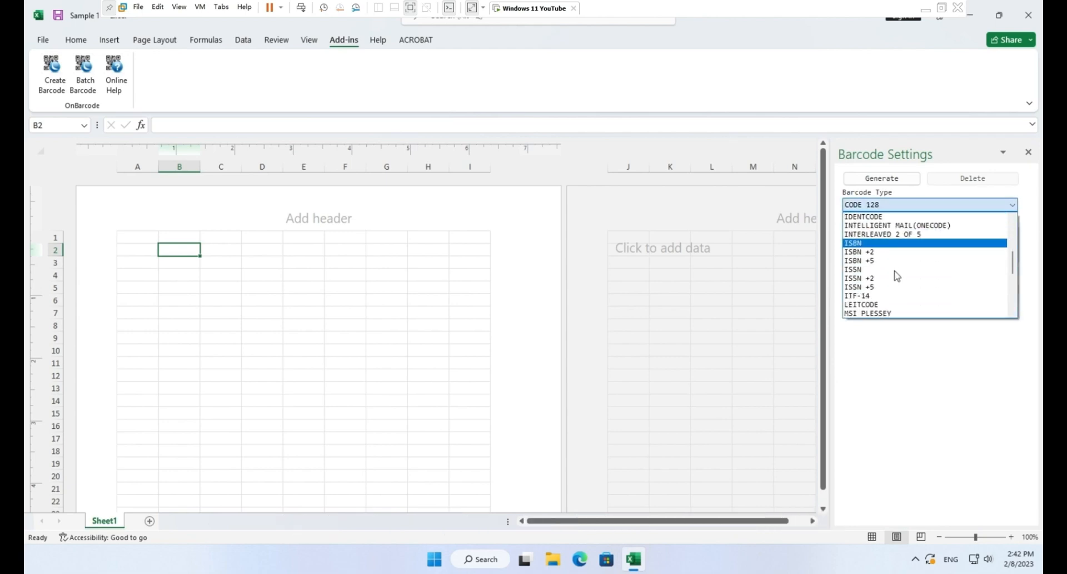
scroll(down, 3)
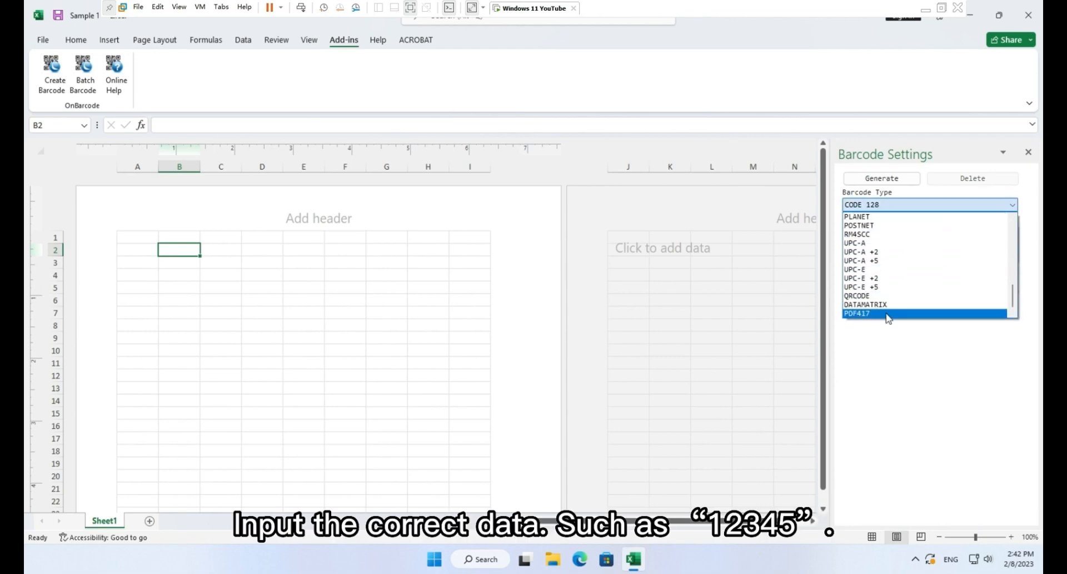
click(857, 314)
text(12)
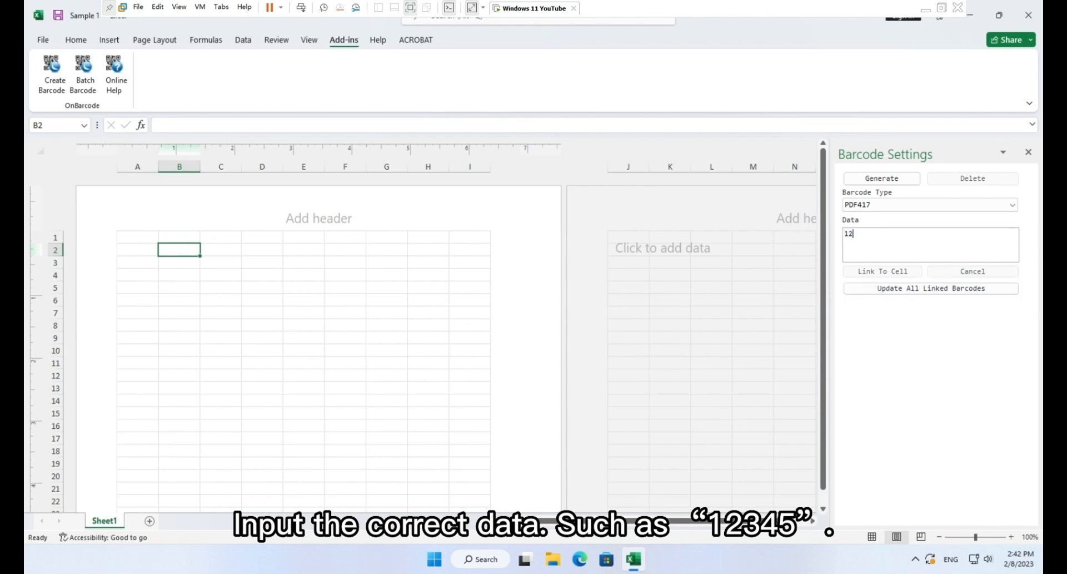
text(345)
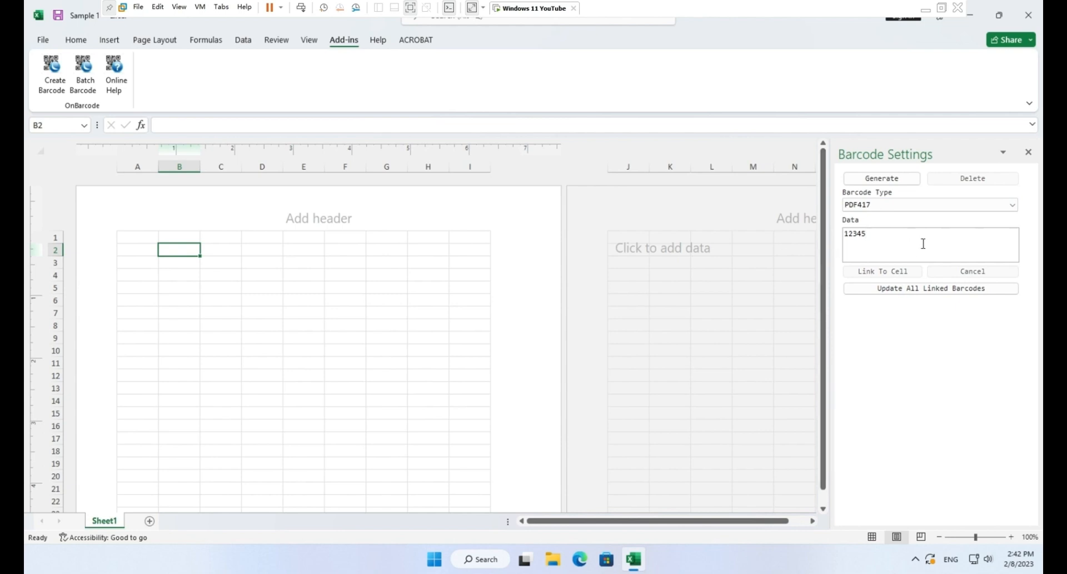
click(881, 178)
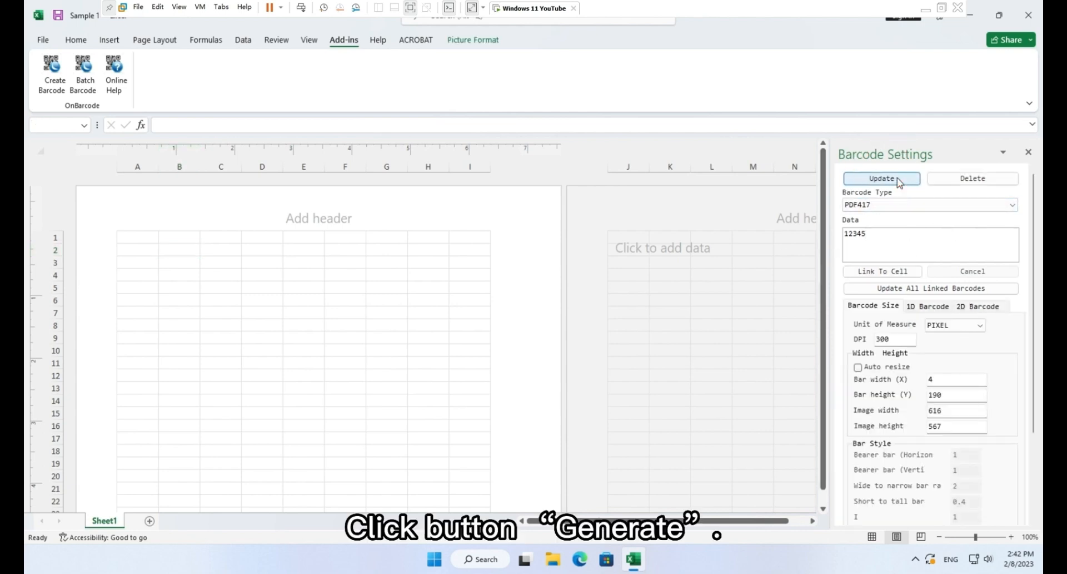
click(882, 177)
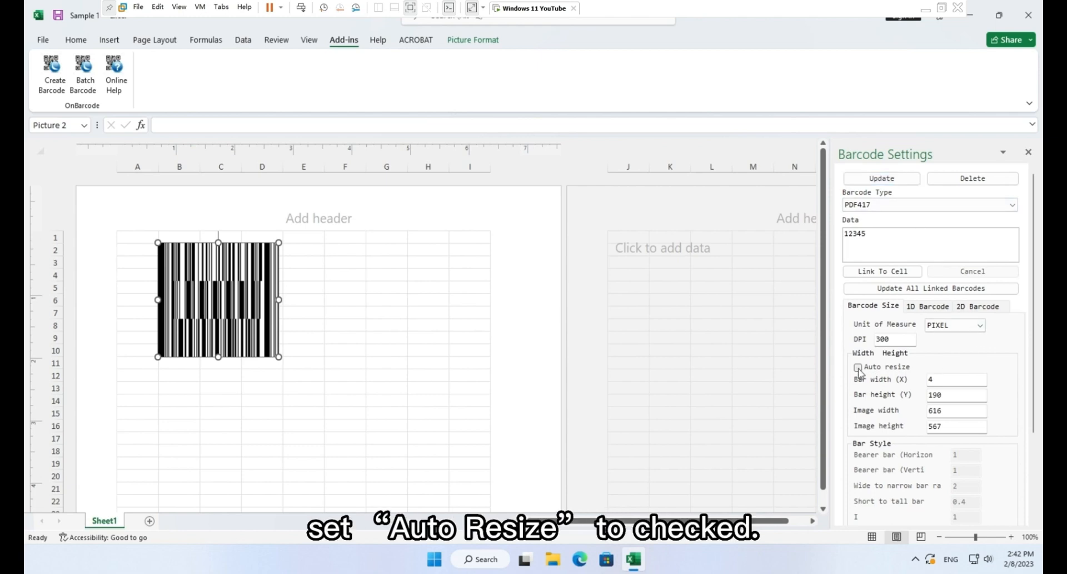
Enable Auto resize and set the barcode to 3 by 1 inch at 900 DPI, then update it
click(857, 367)
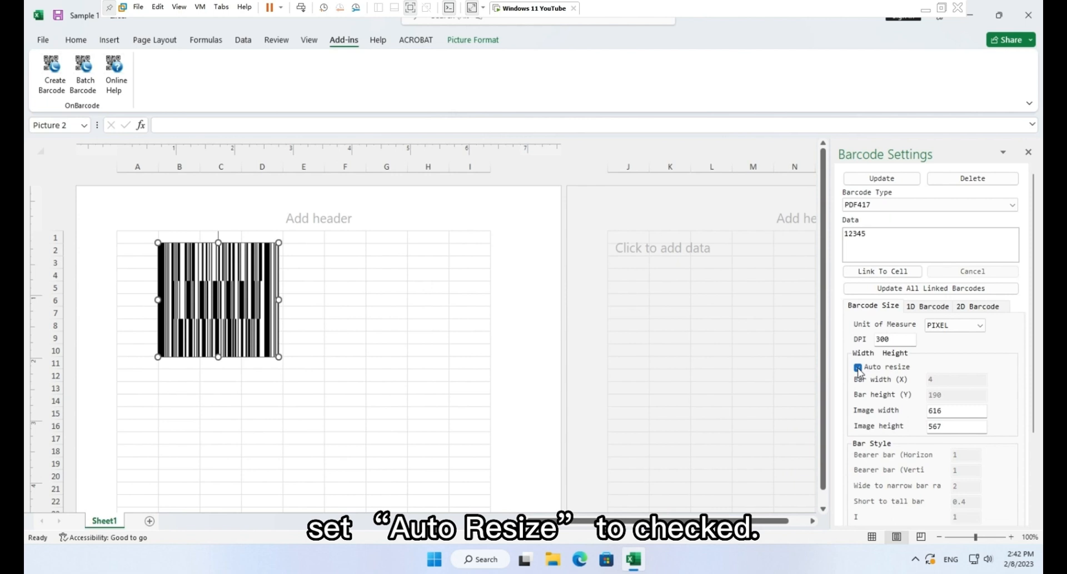
click(857, 366)
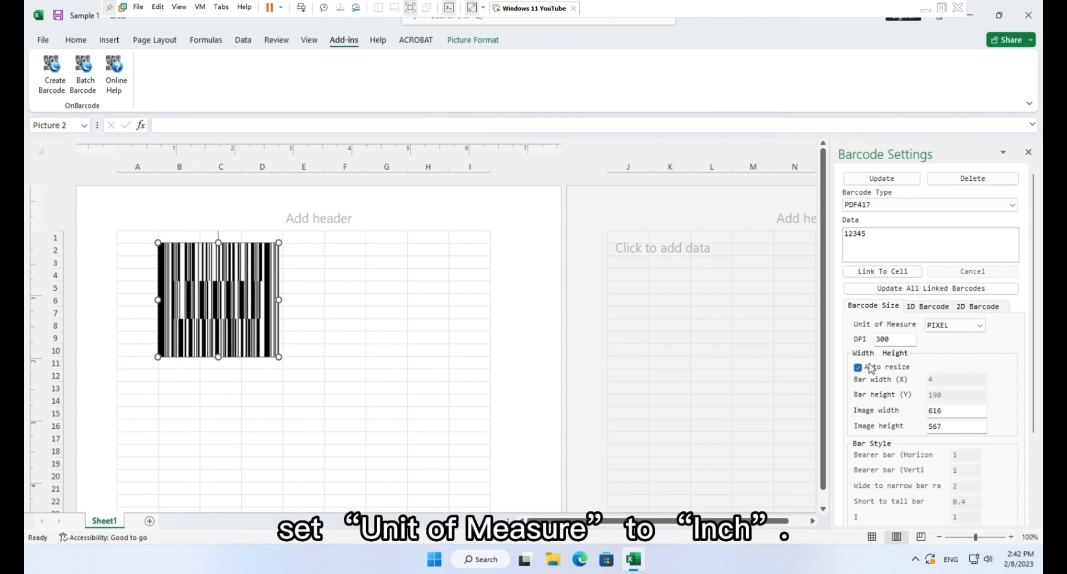
click(955, 325)
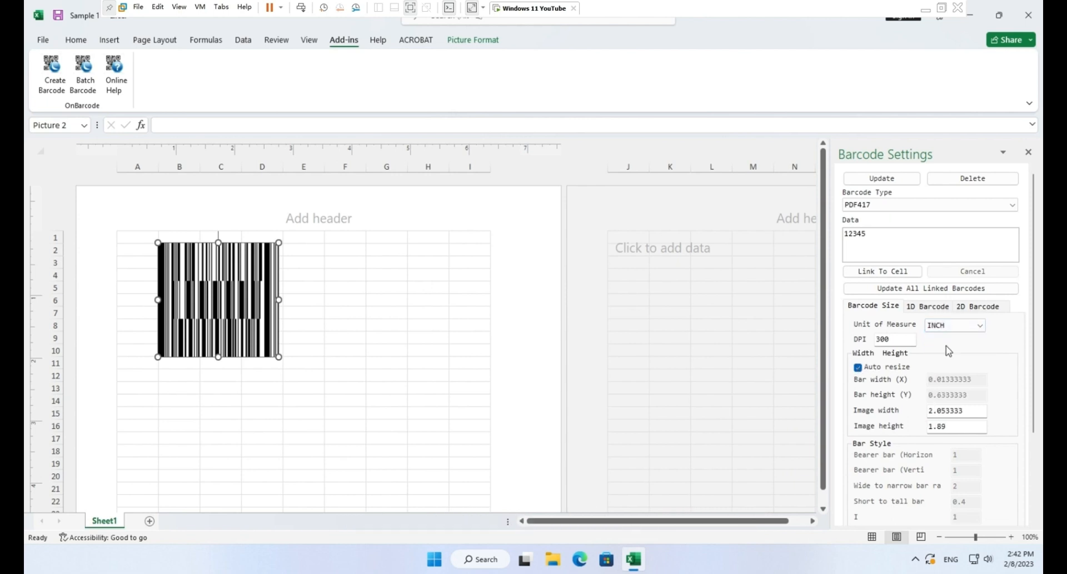
triple_click(883, 339)
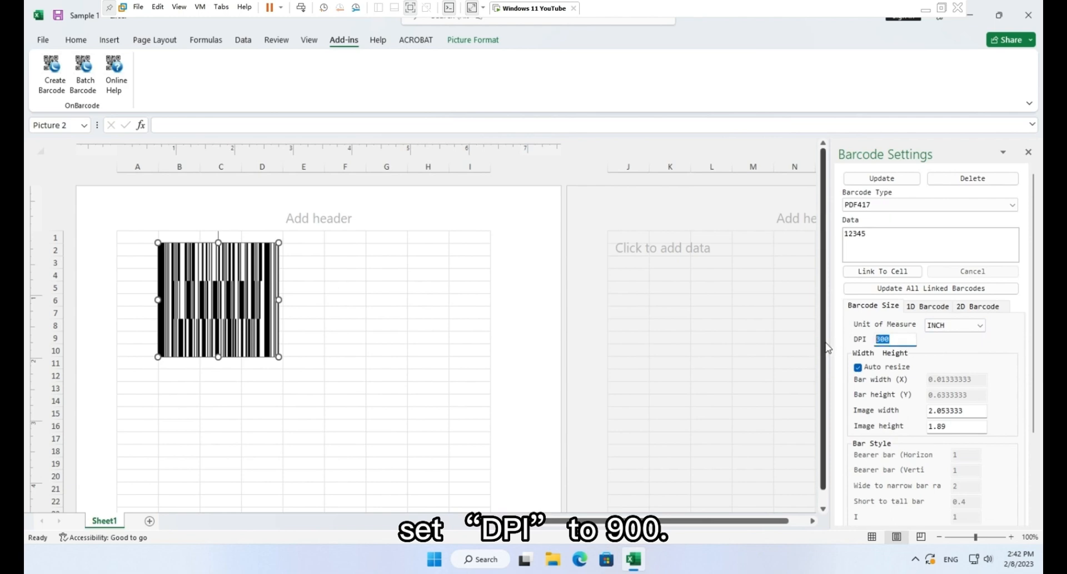
text(900)
click(956, 409)
text(3)
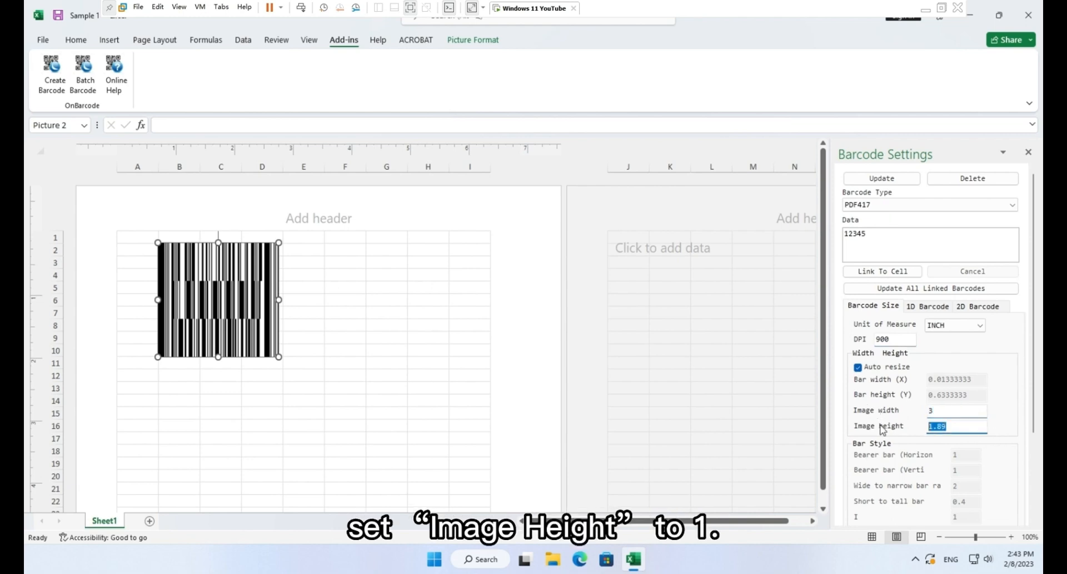
text(1)
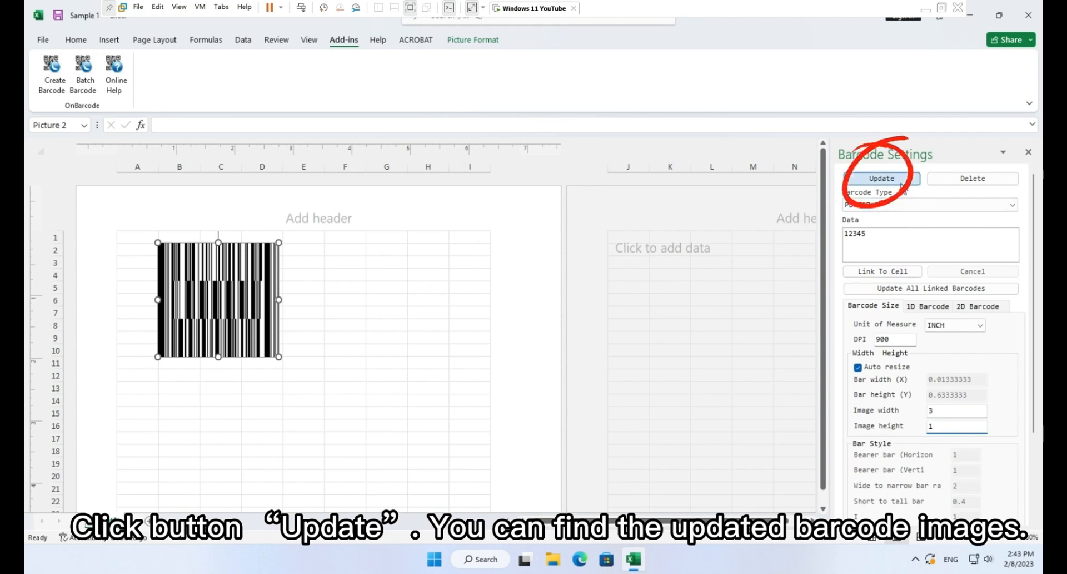
click(881, 178)
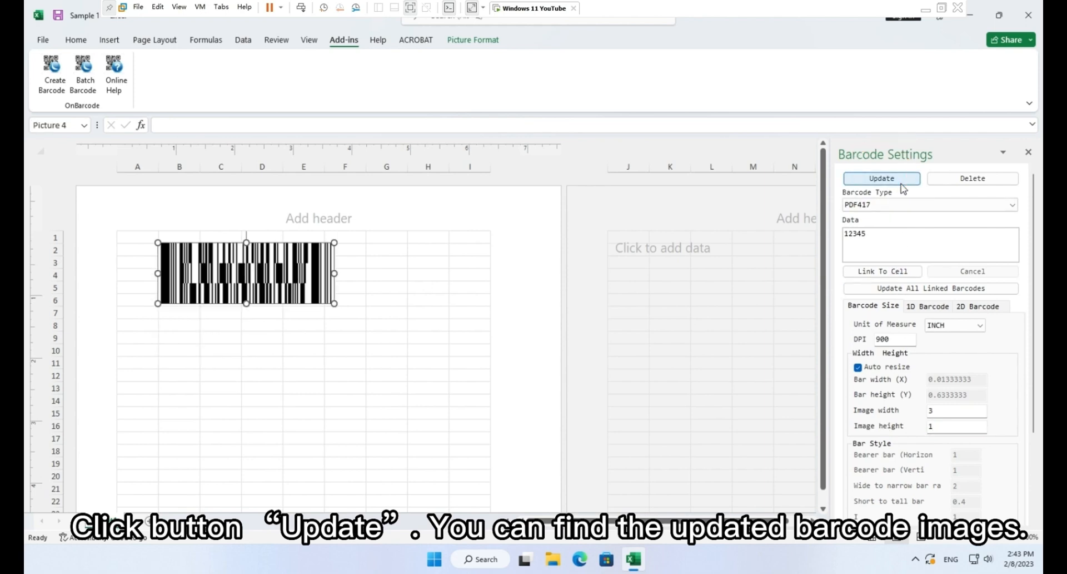
click(882, 178)
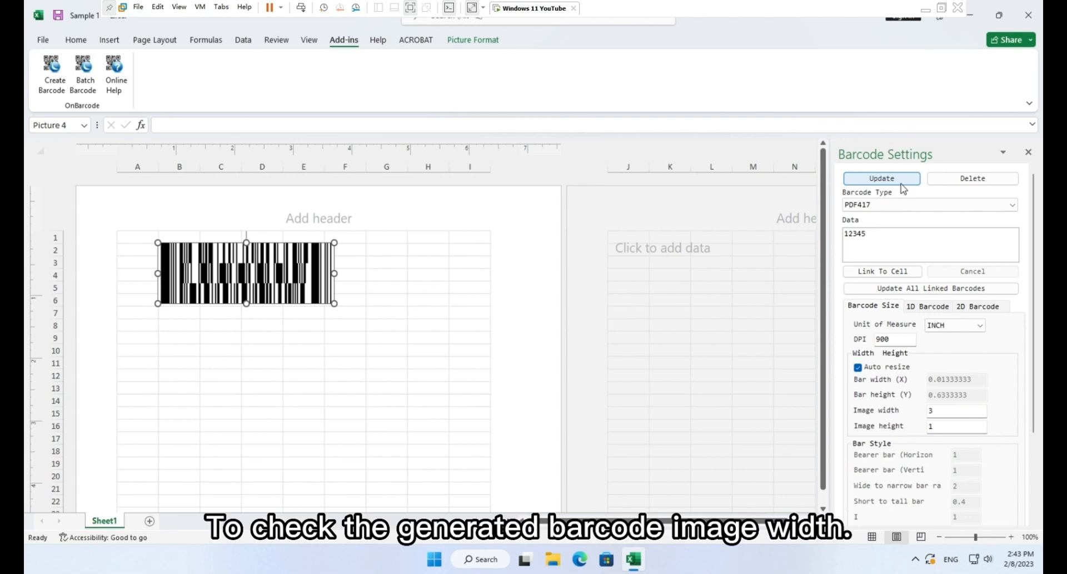
mouse_move(136, 223)
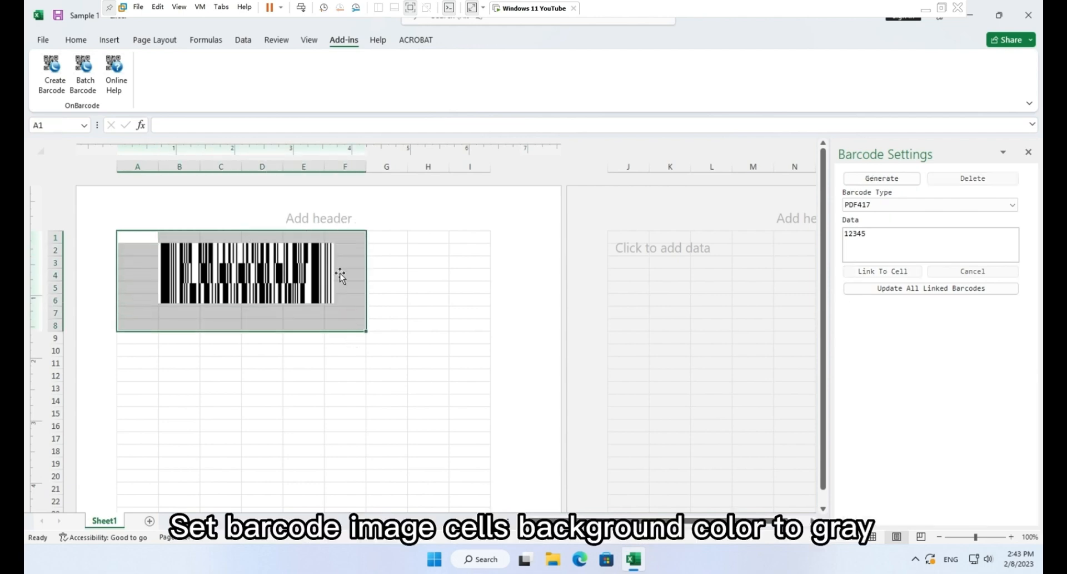
Shade cells A1:F8 gray and export the sheet as the PDF Sample 1-1 on the desktop
click(408, 164)
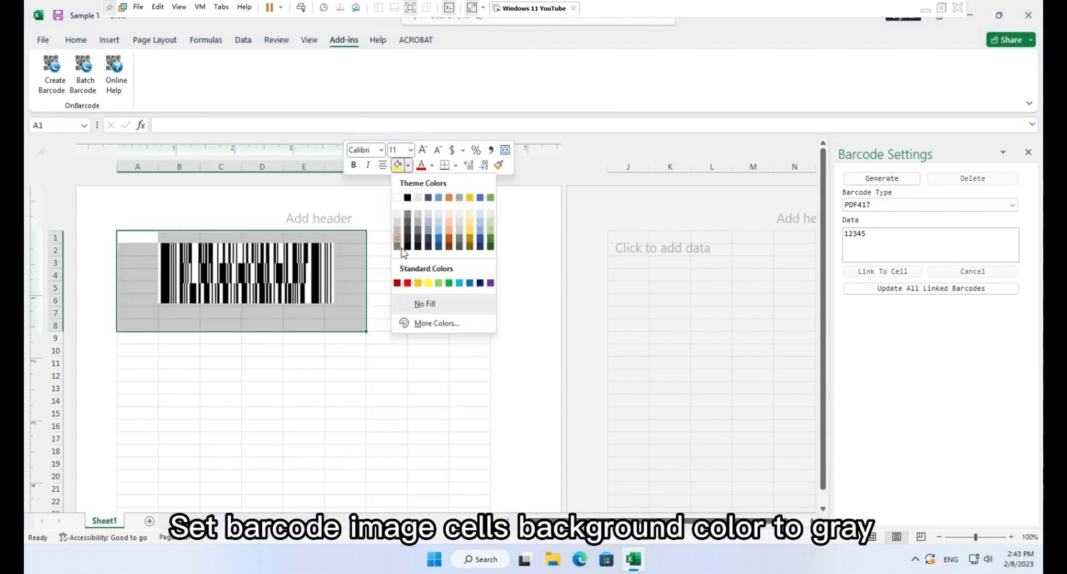
click(398, 239)
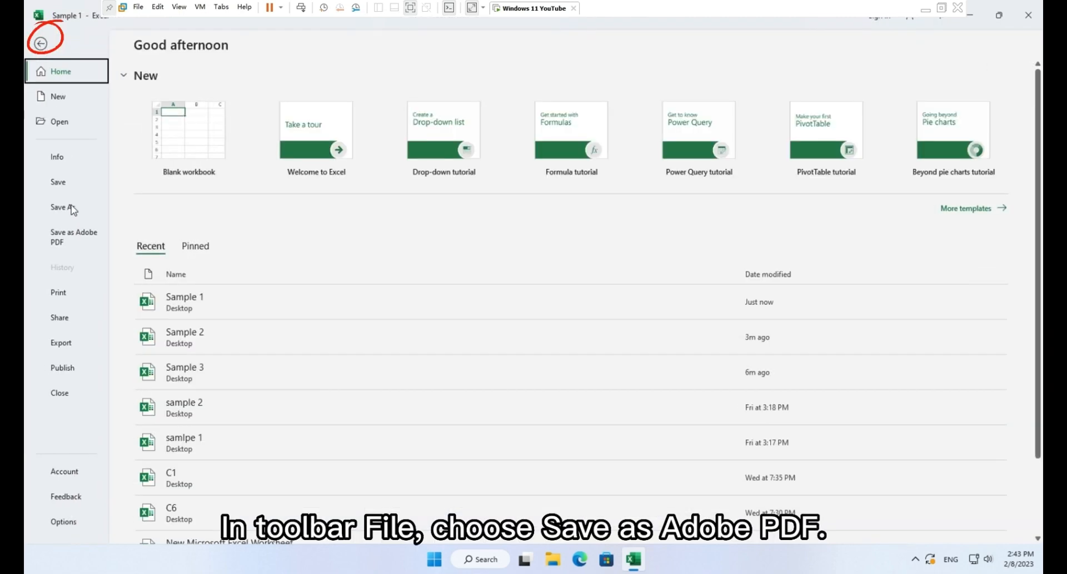
click(73, 237)
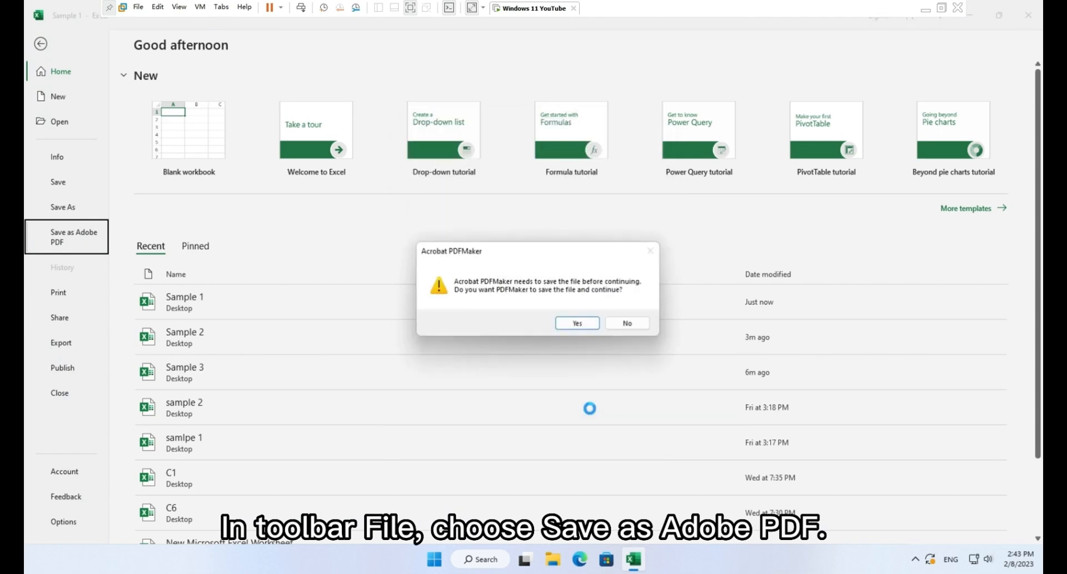
click(576, 322)
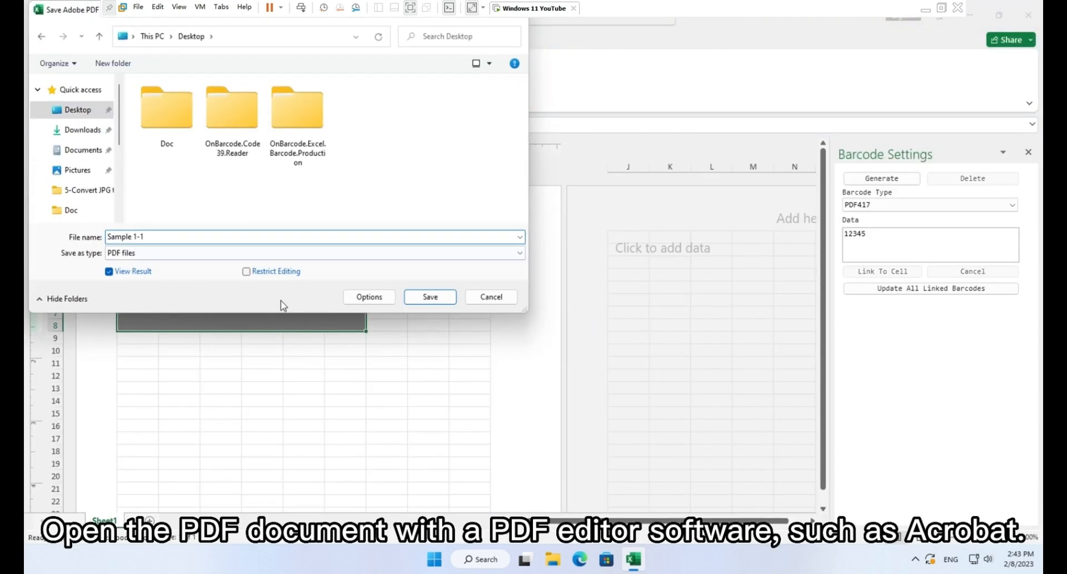
click(429, 297)
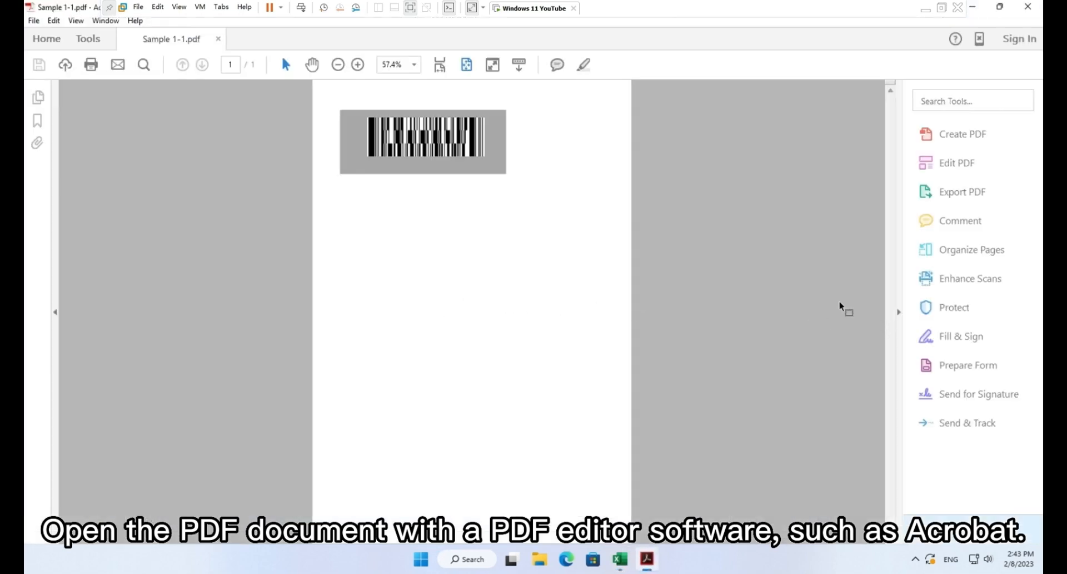
Zoom the PDF to 200% and measure the barcode's dimensions with Acrobat's Measuring Tool
click(357, 65)
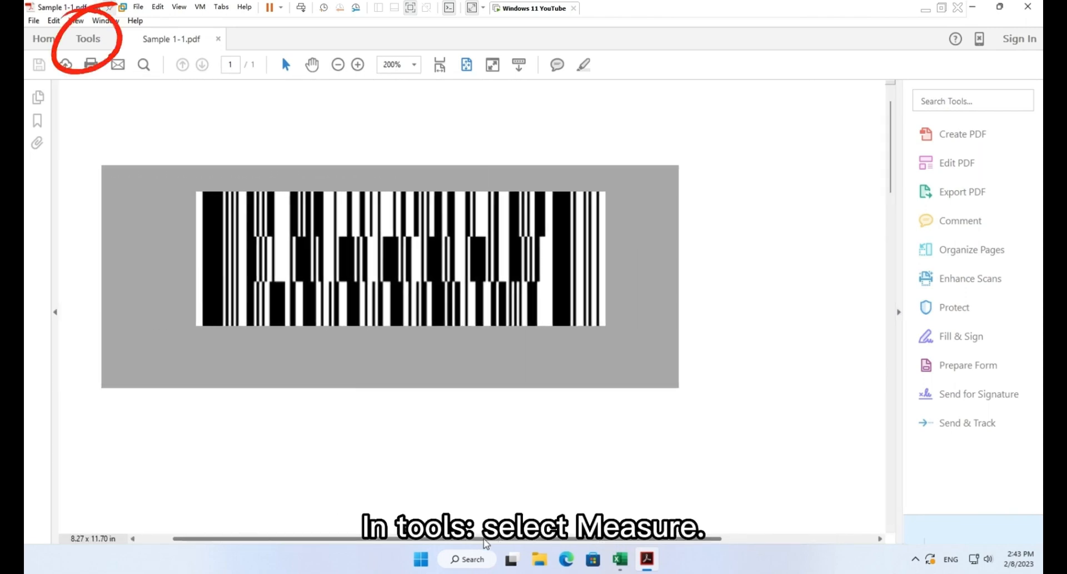
click(86, 39)
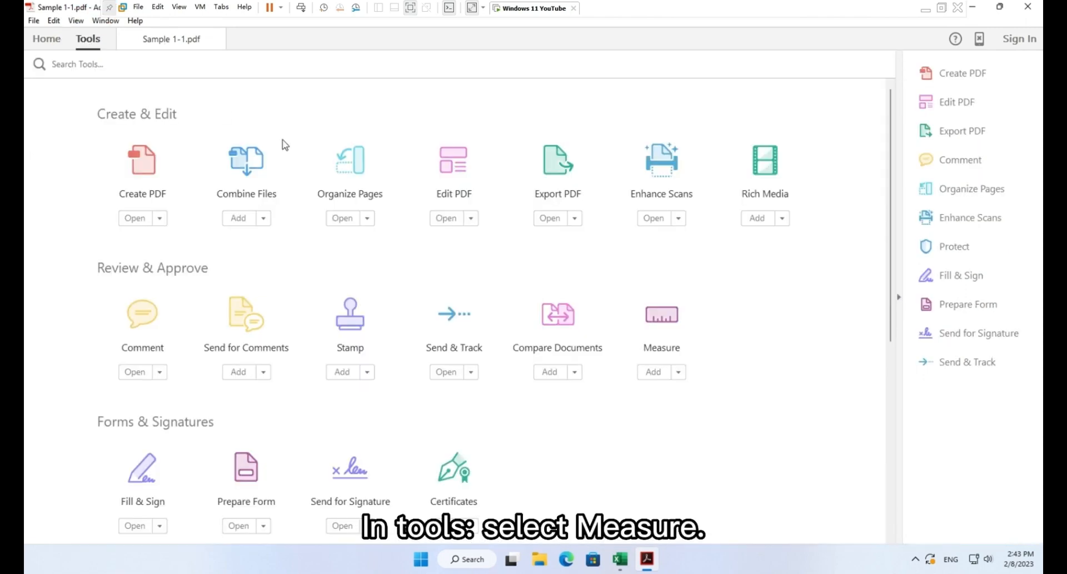
click(661, 314)
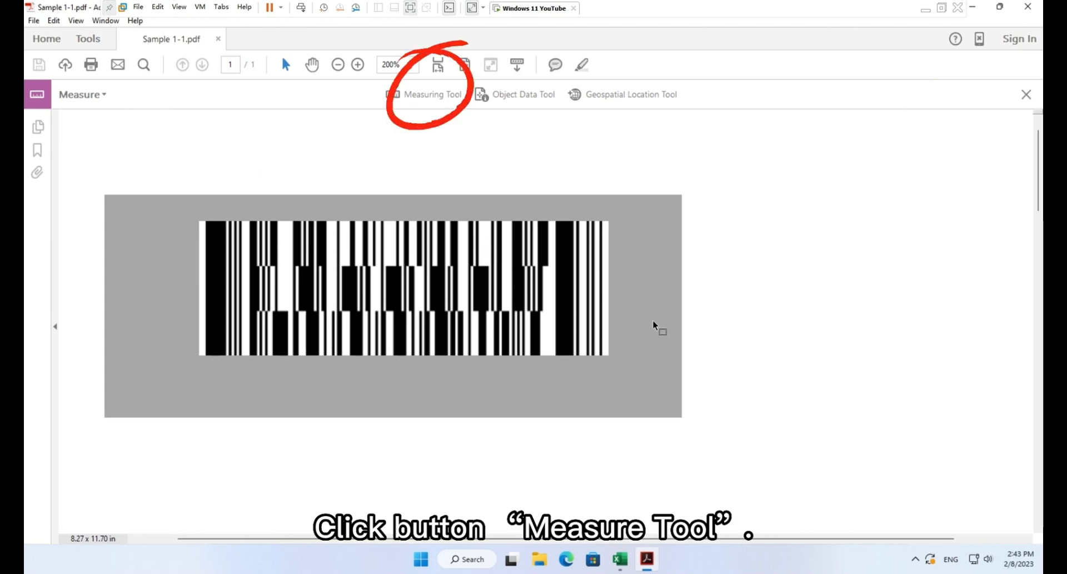
click(431, 93)
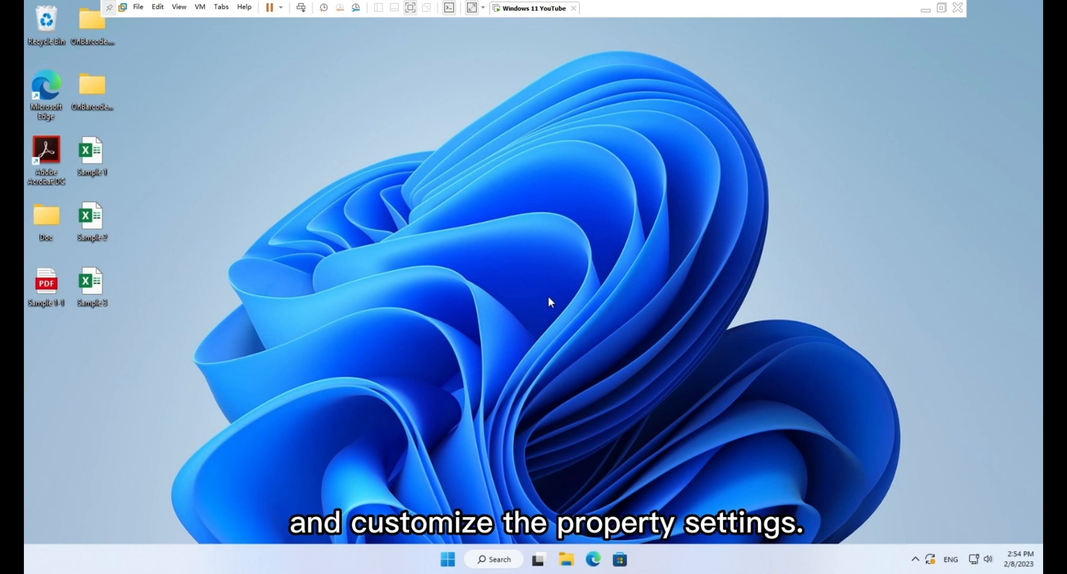
mouse_move(432, 301)
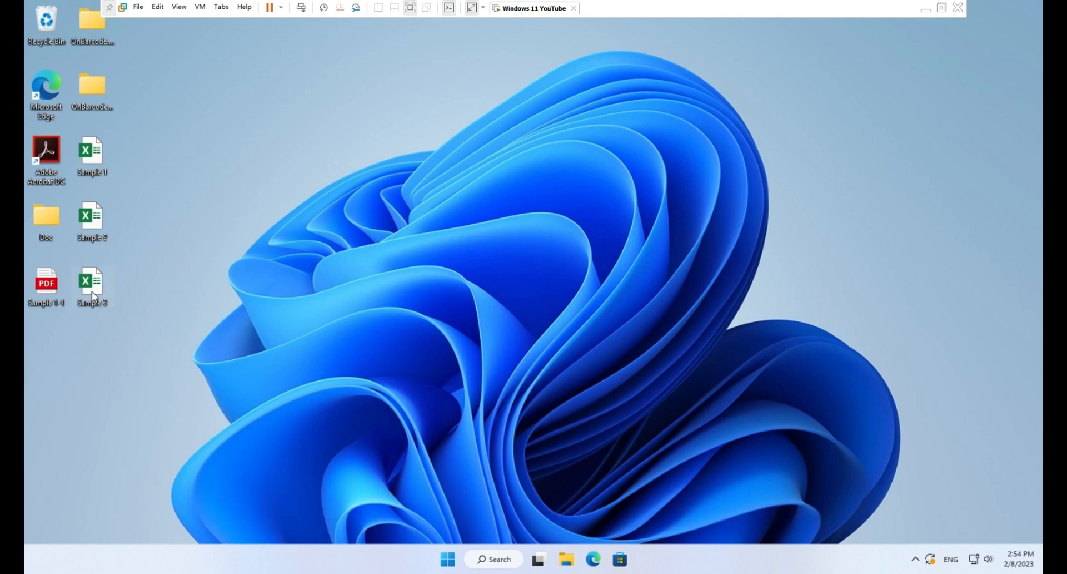
Open the Sample 3 workbook listing Data11111 to Data55555 in C5:C9
double_click(92, 283)
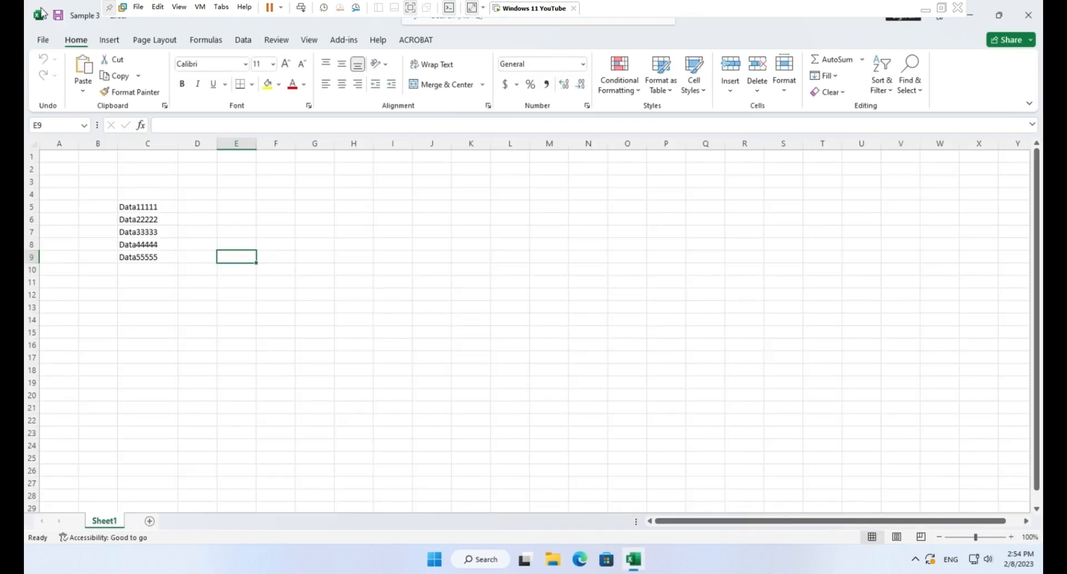
Place a PDF417 barcode on the sheet with the OnBarcode Create Barcode command
click(344, 40)
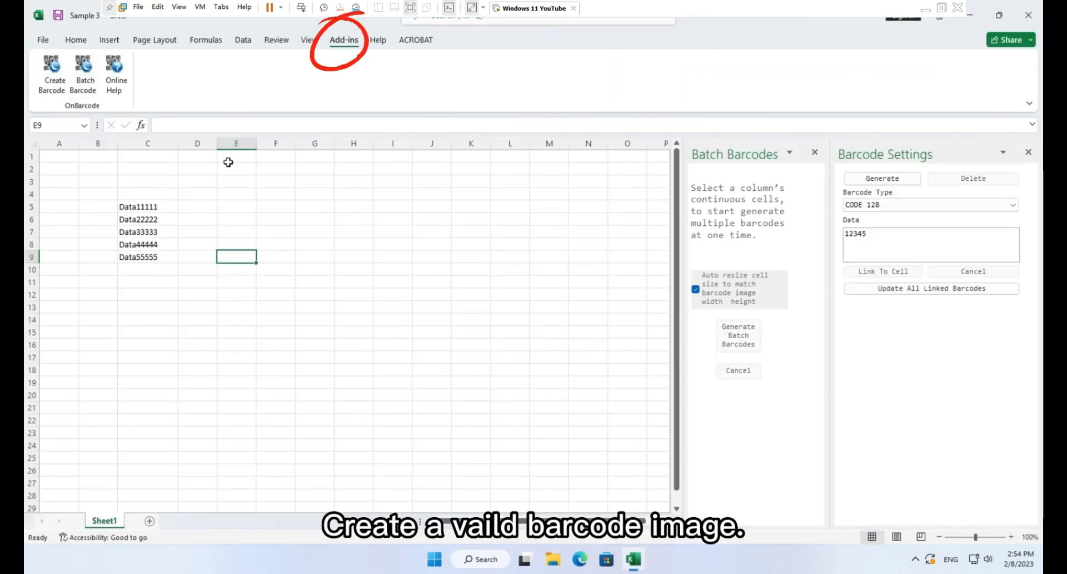
click(927, 204)
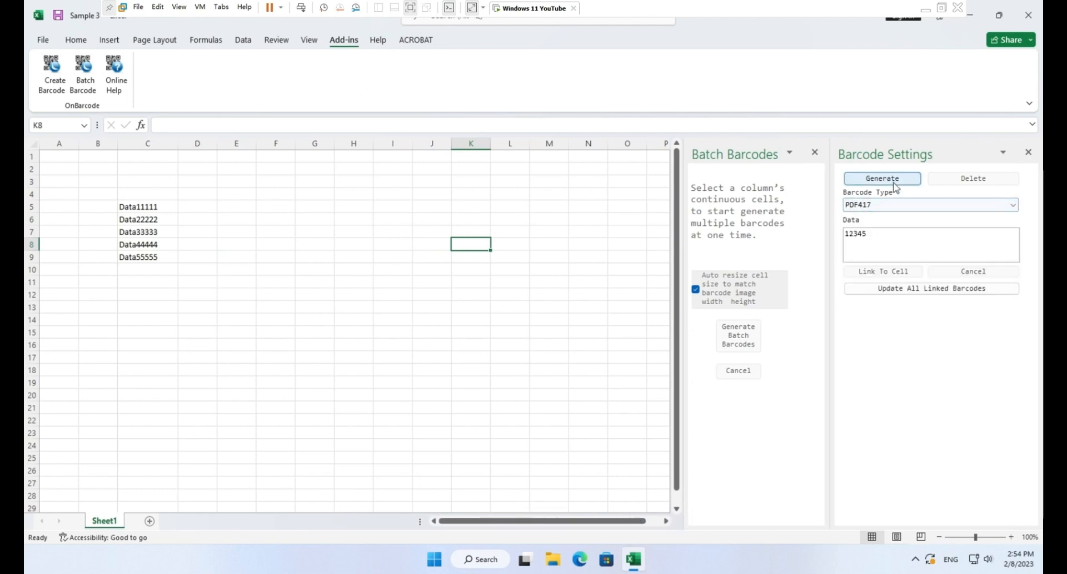
click(882, 178)
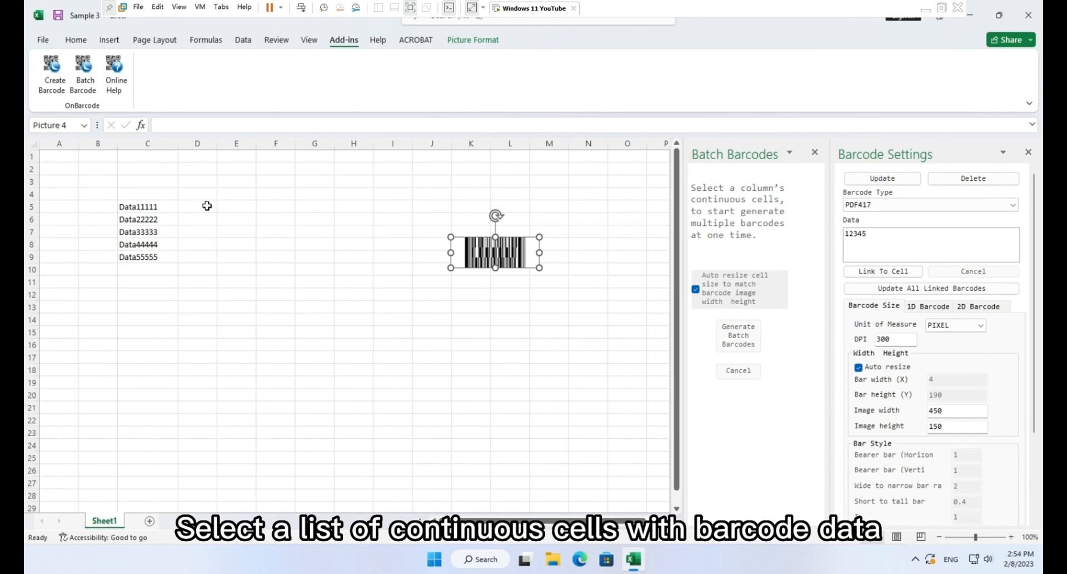
Batch-generate PDF417 barcodes for C5:C9 using that barcode as the template
drag(138, 205, 138, 257)
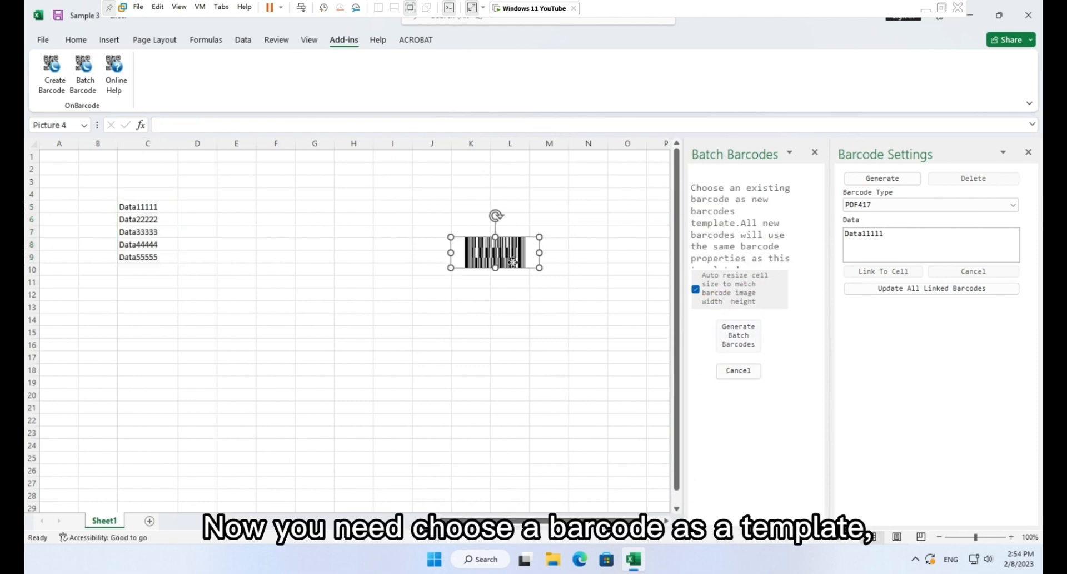
click(495, 248)
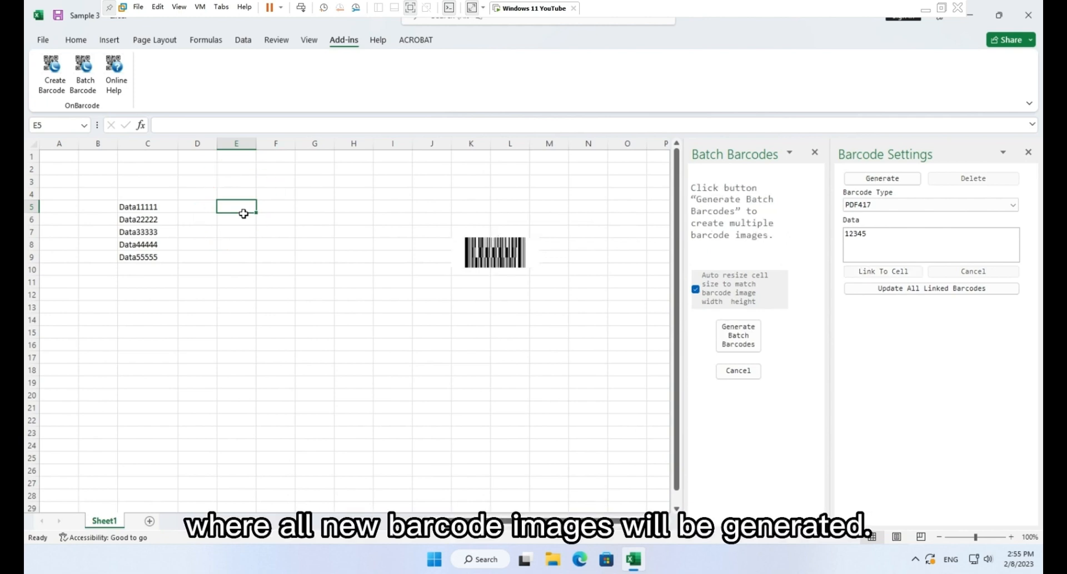
mouse_move(287, 218)
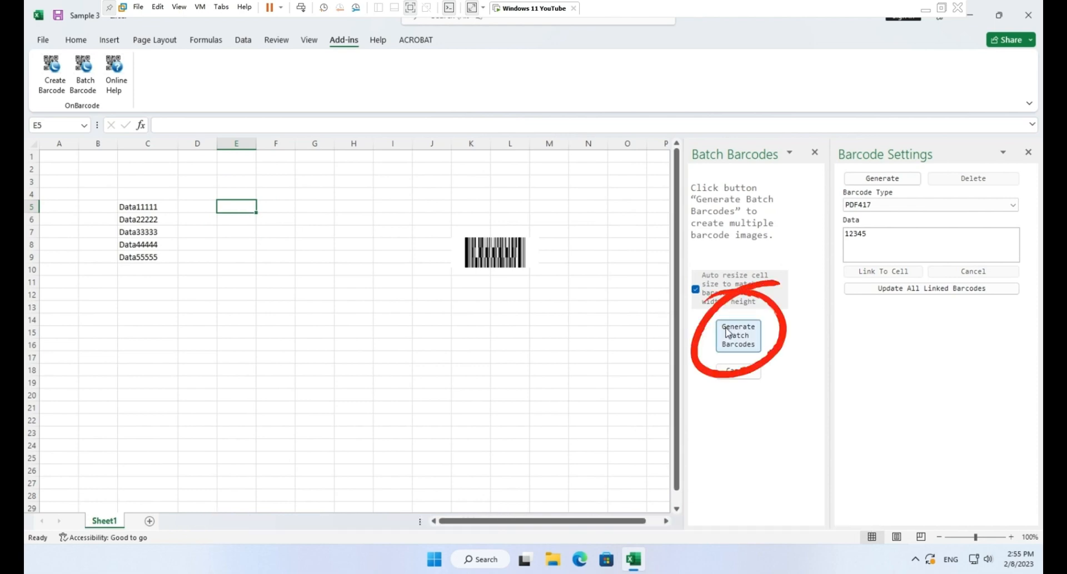
click(738, 334)
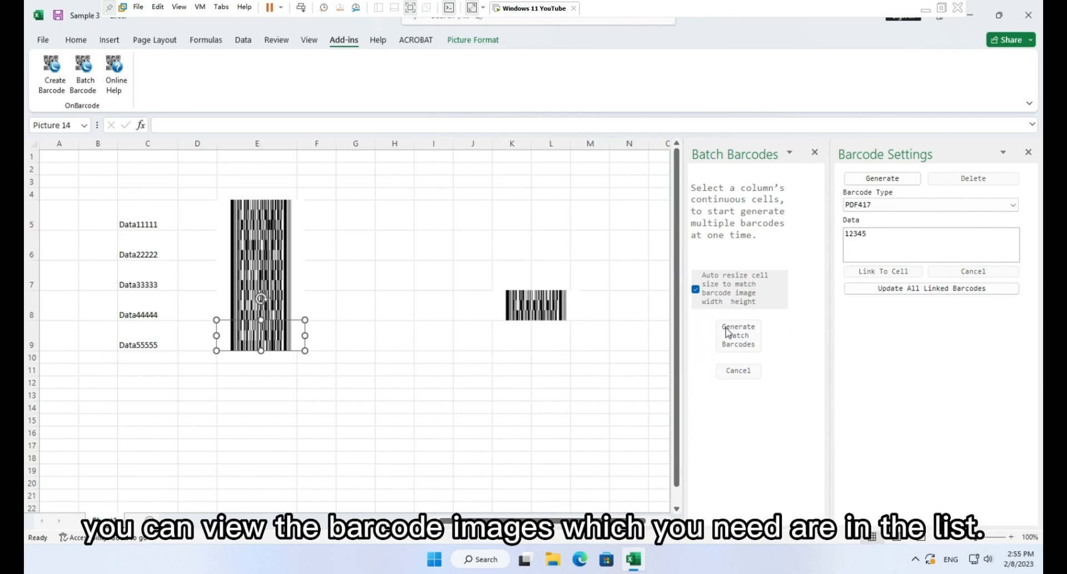
mouse_move(994, 81)
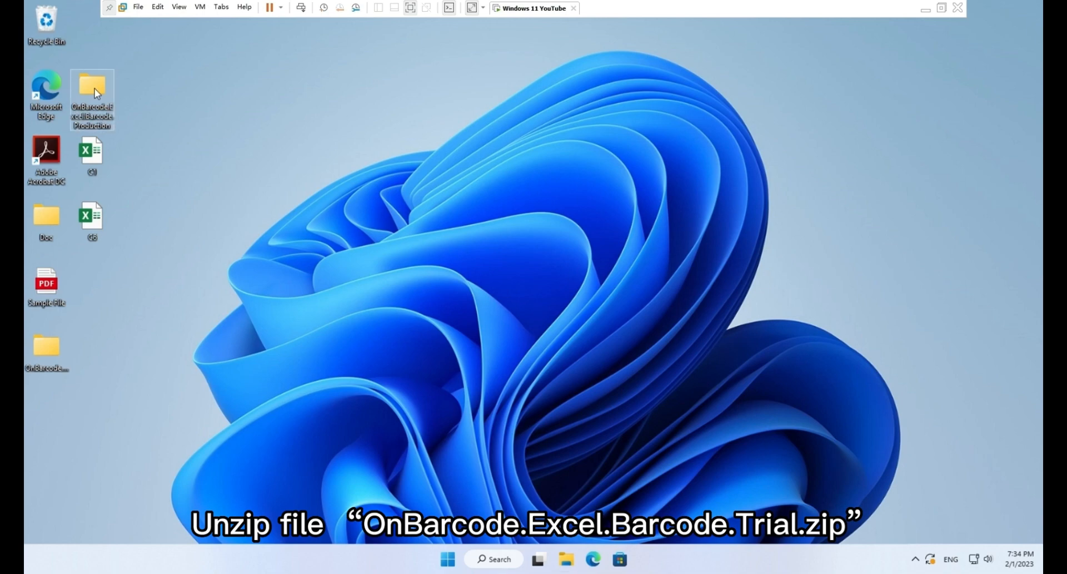
Run the setup exe from the Barcode Addin for Excel 2021 64-bit folder
double_click(93, 93)
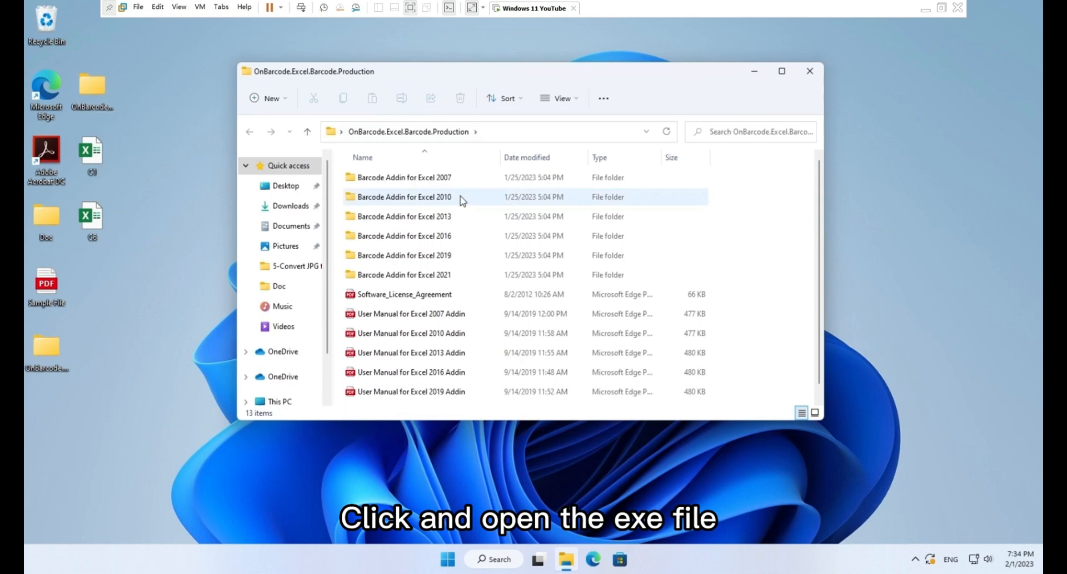
double_click(404, 275)
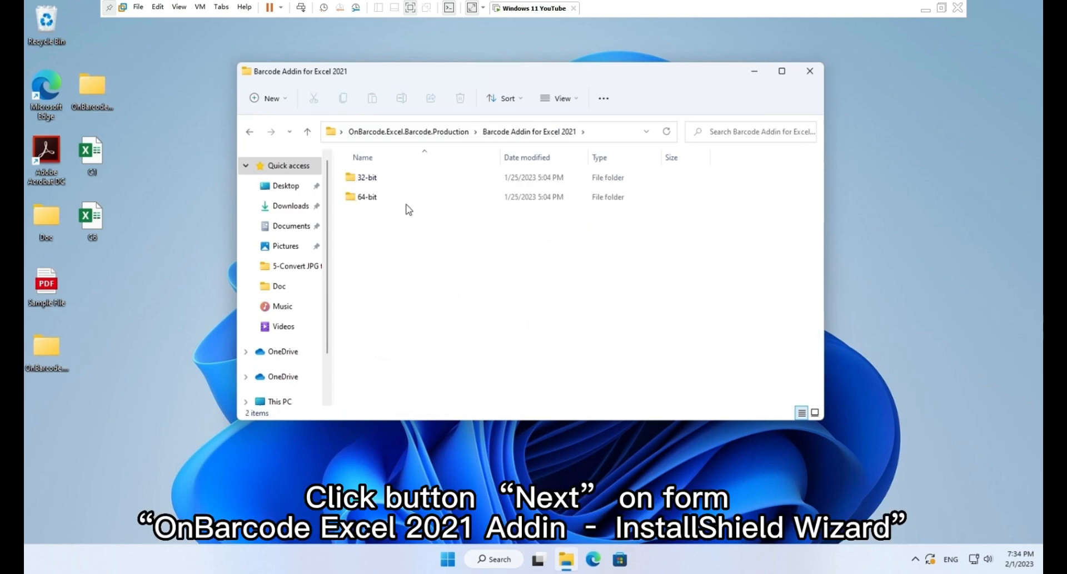
double_click(367, 197)
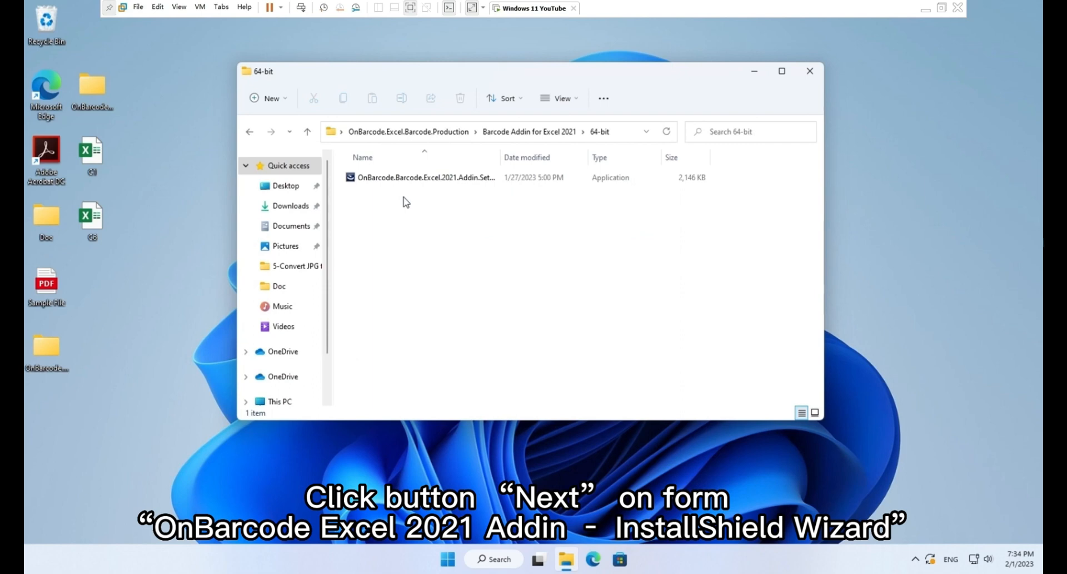
double_click(426, 177)
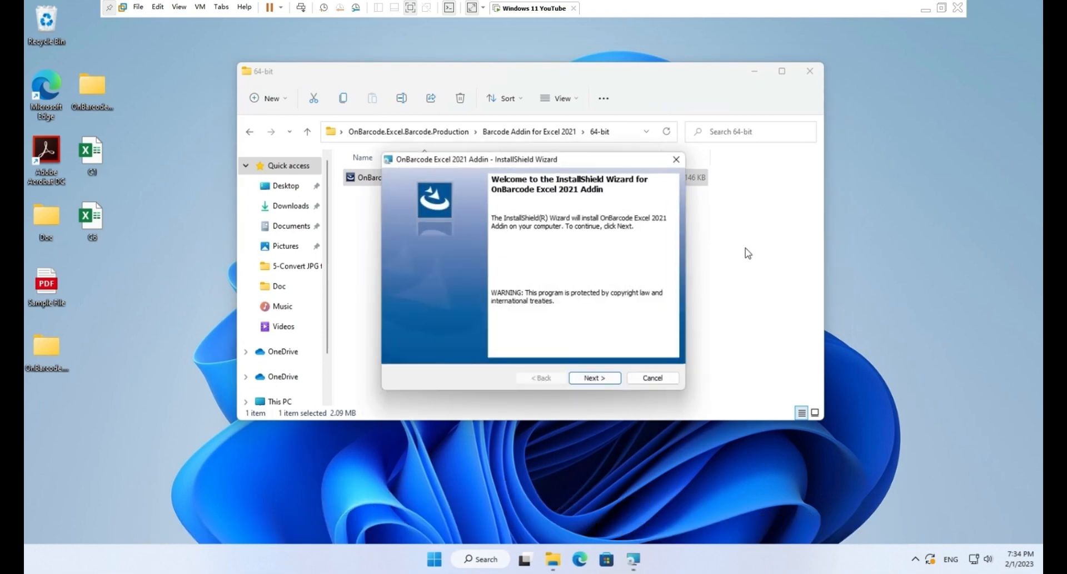
Complete the installer: Next, Install, allow the UAC prompt, Finish
click(594, 378)
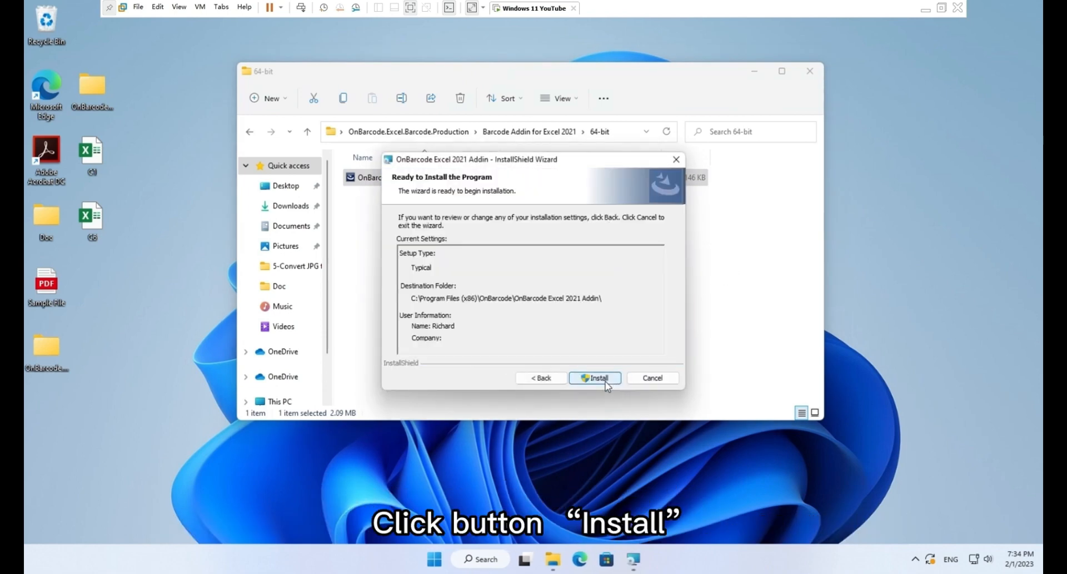
click(593, 378)
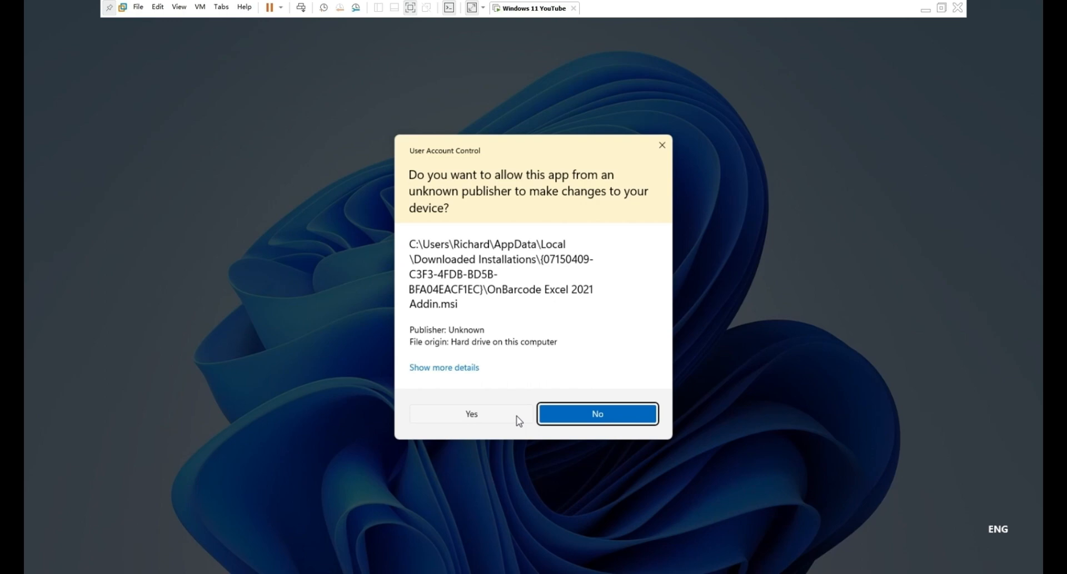
click(472, 414)
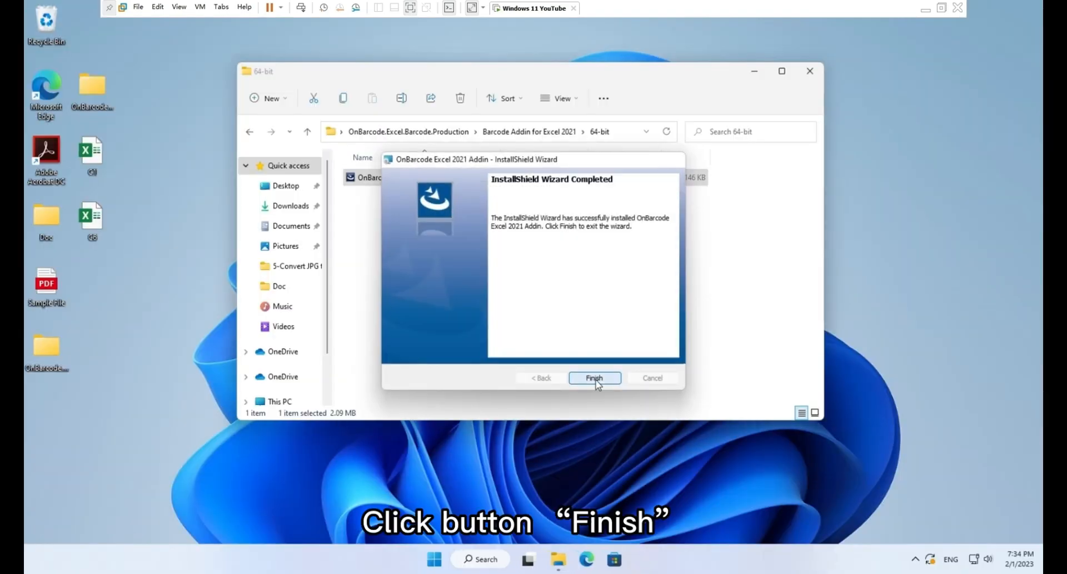
click(594, 378)
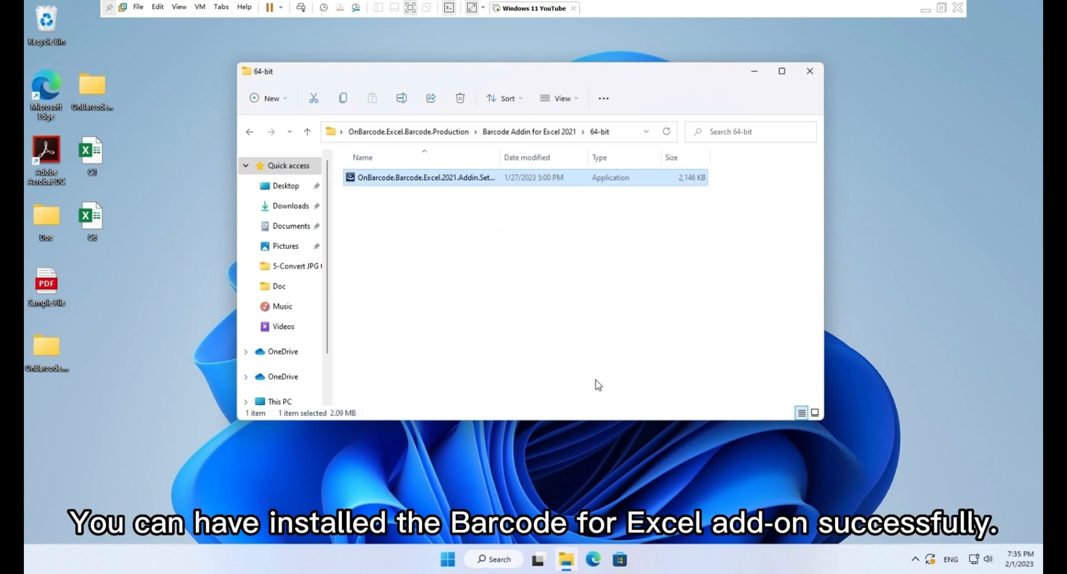
mouse_move(92, 153)
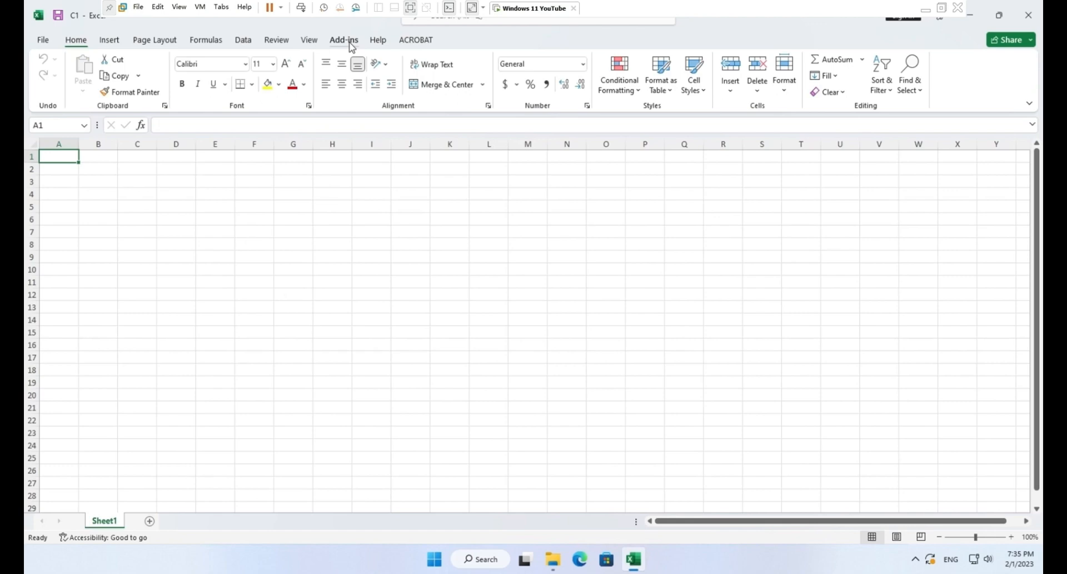
Show the OnBarcode group on the Add-ins ribbon, then close Excel
click(343, 40)
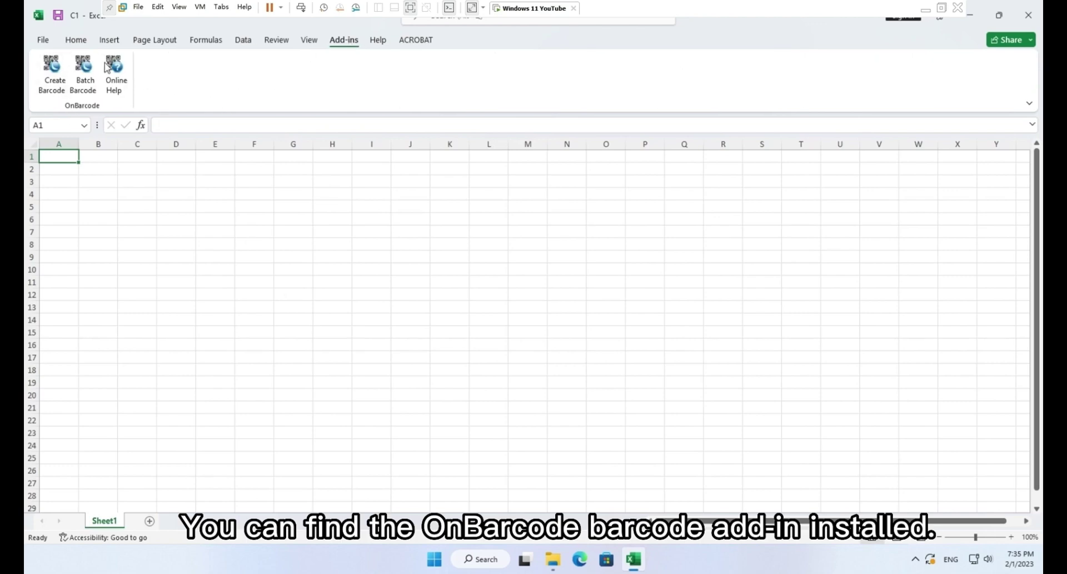
mouse_move(87, 121)
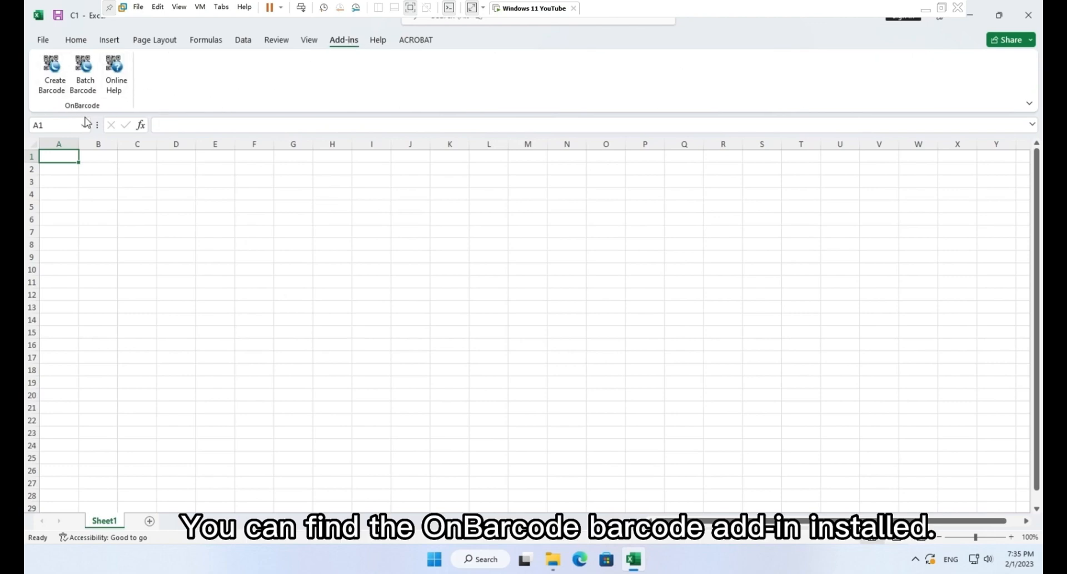
click(925, 8)
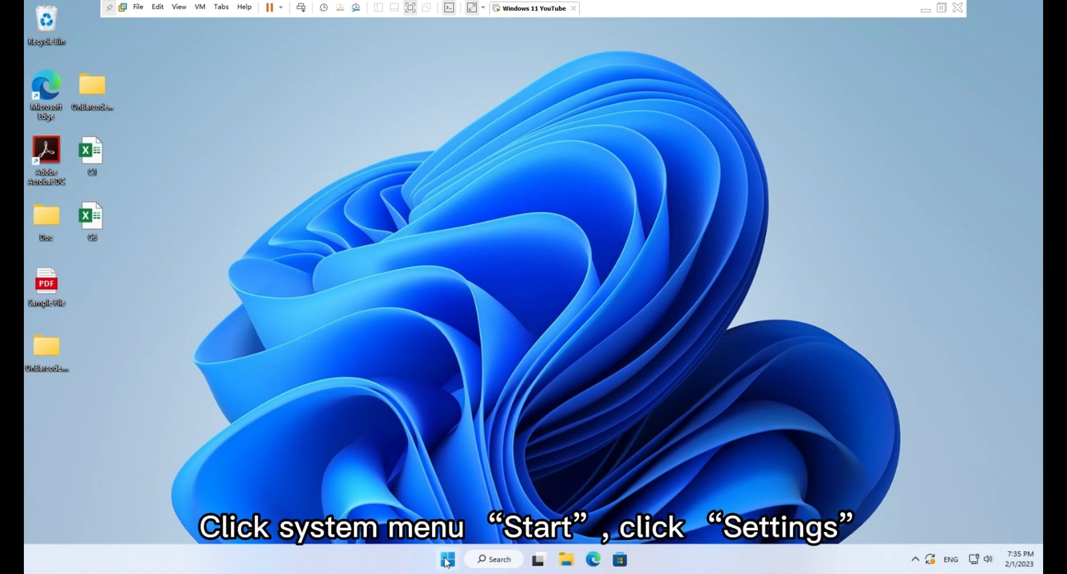
Reach the installed apps list in Windows Settings and scroll to the OnBarcode entry
click(447, 560)
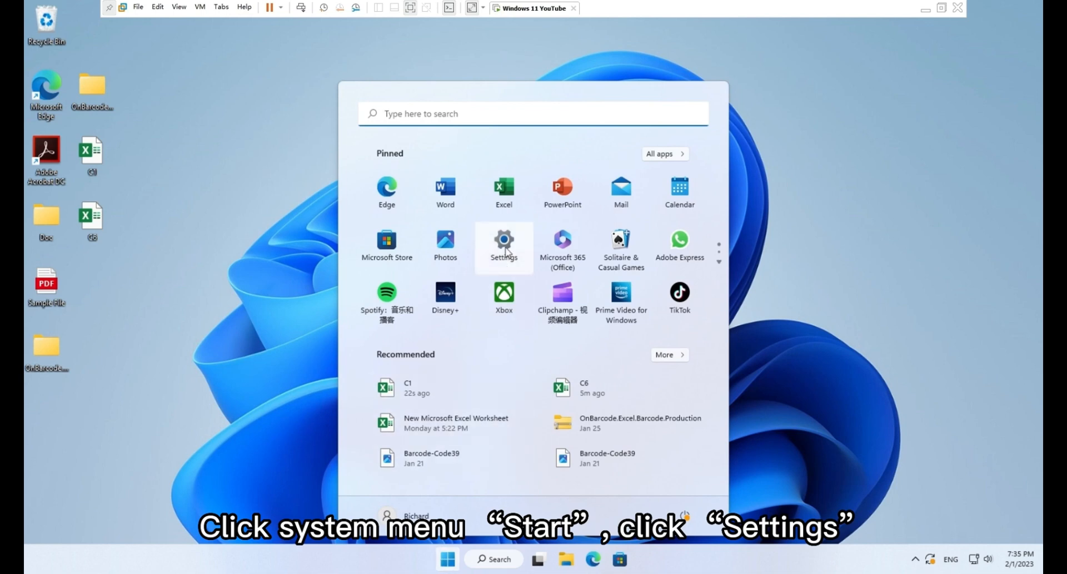
click(504, 244)
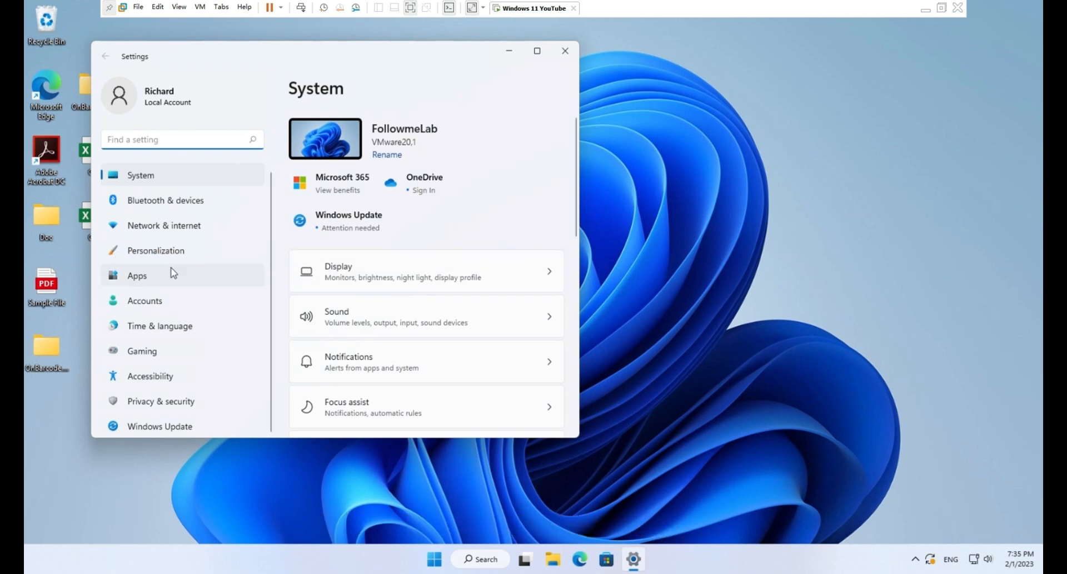
click(137, 275)
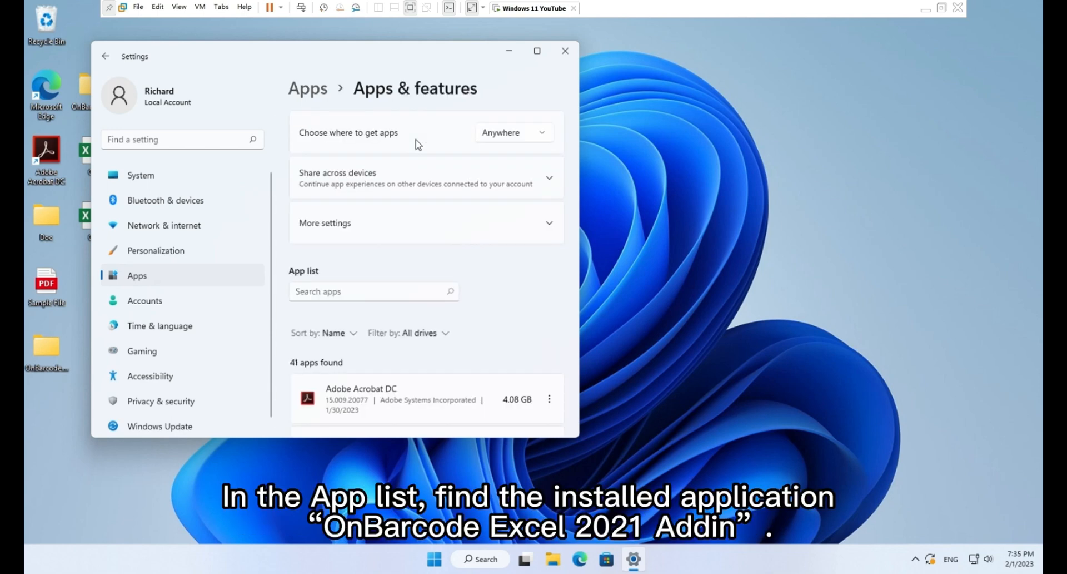
scroll(down, 3)
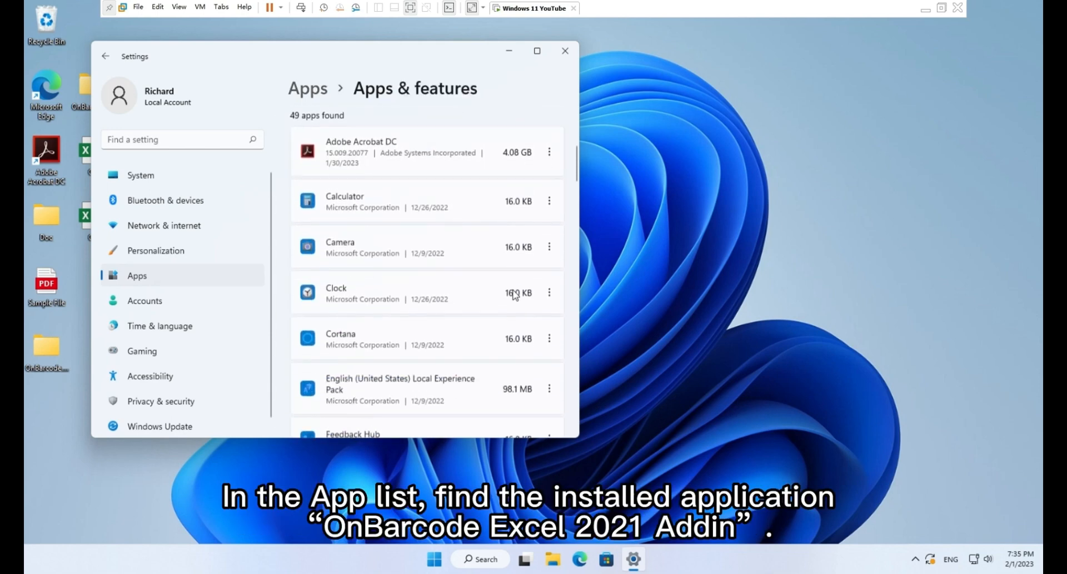
scroll(down, 3)
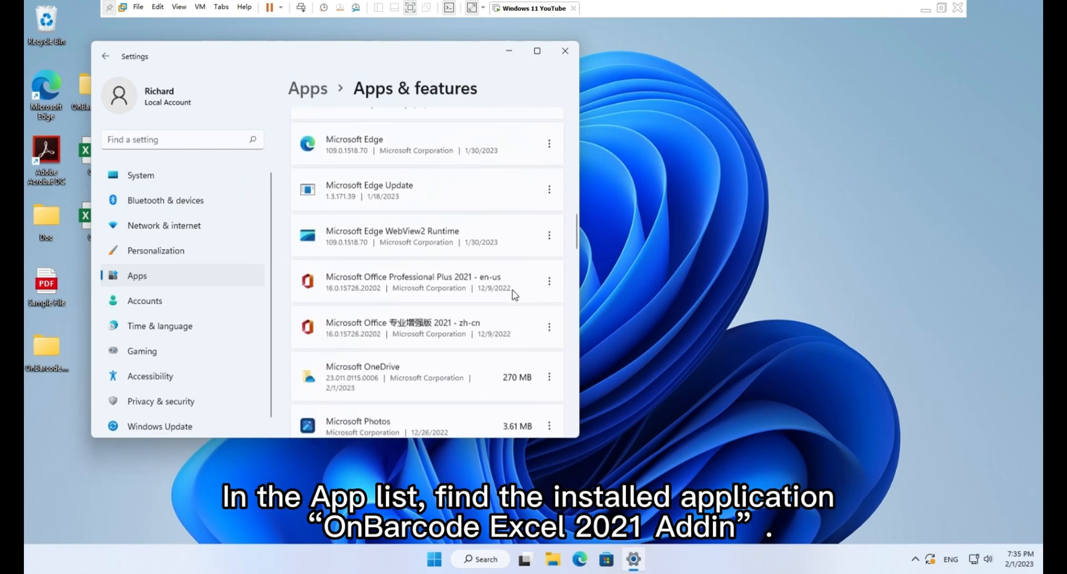
scroll(down, 3)
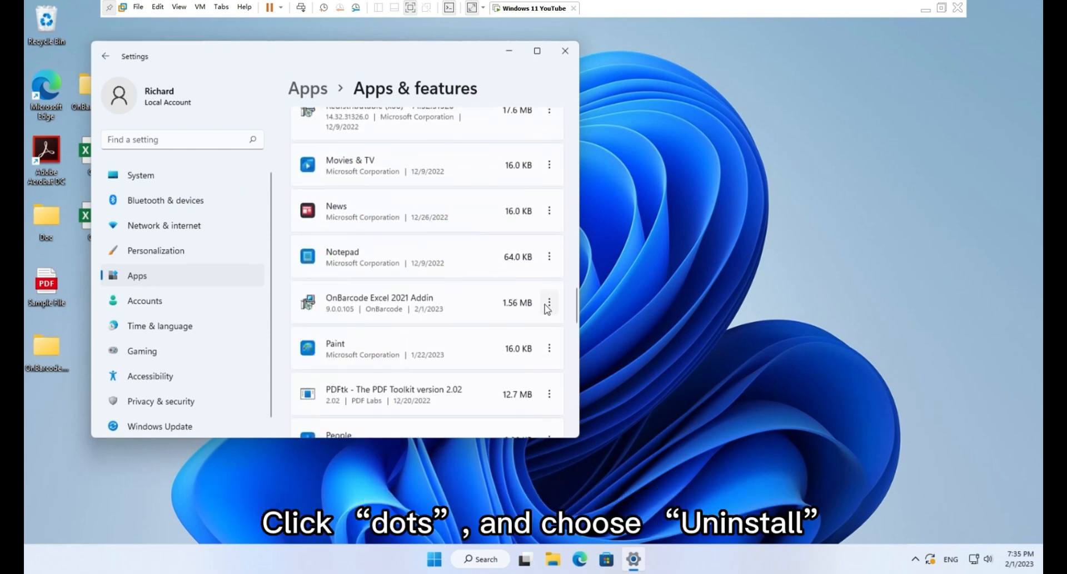
Uninstall the OnBarcode Excel 2021 Addin and confirm it is gone from the list
click(549, 303)
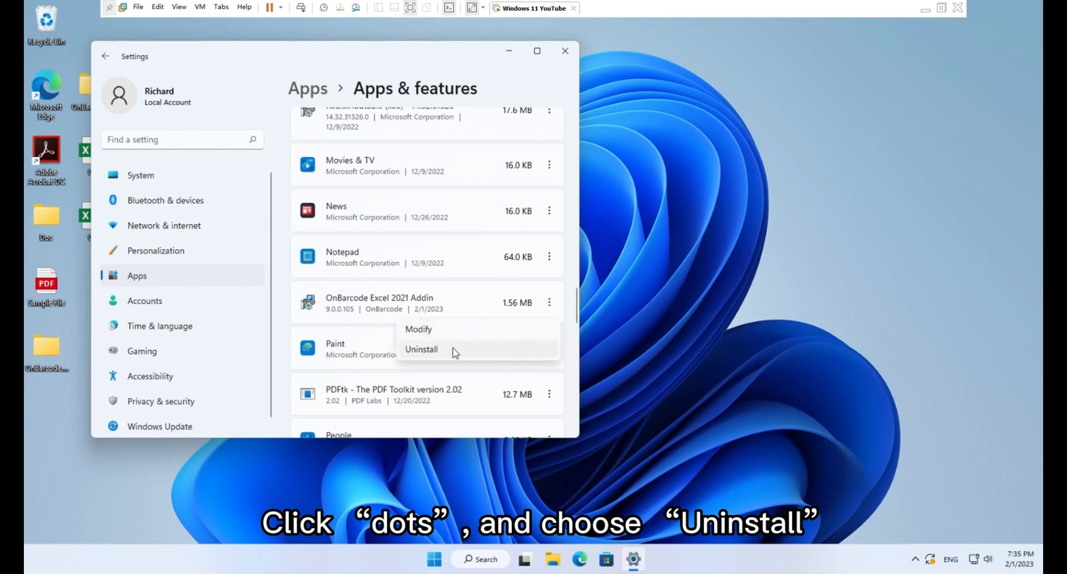
click(420, 348)
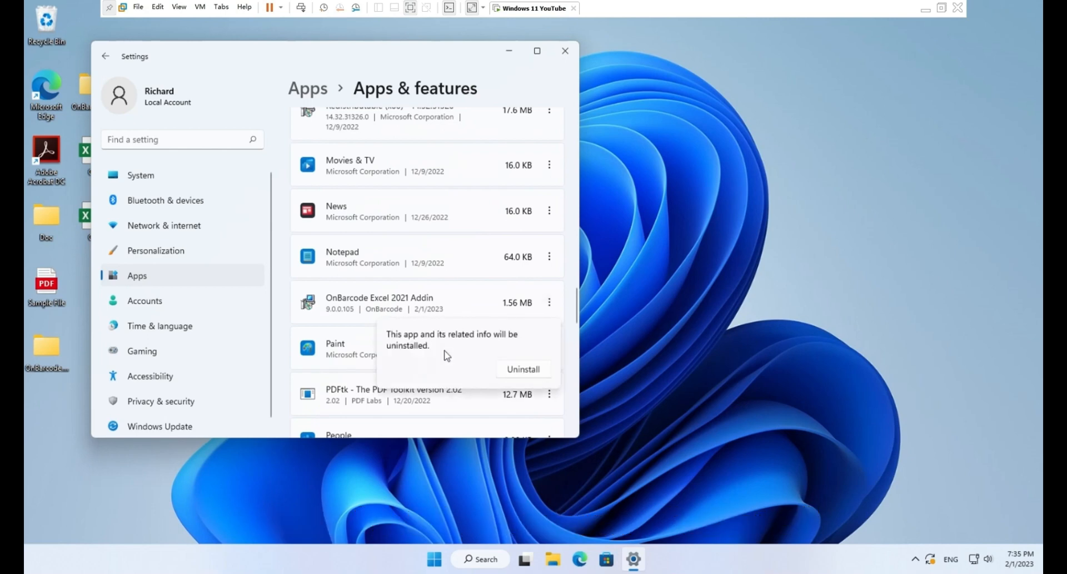
click(523, 369)
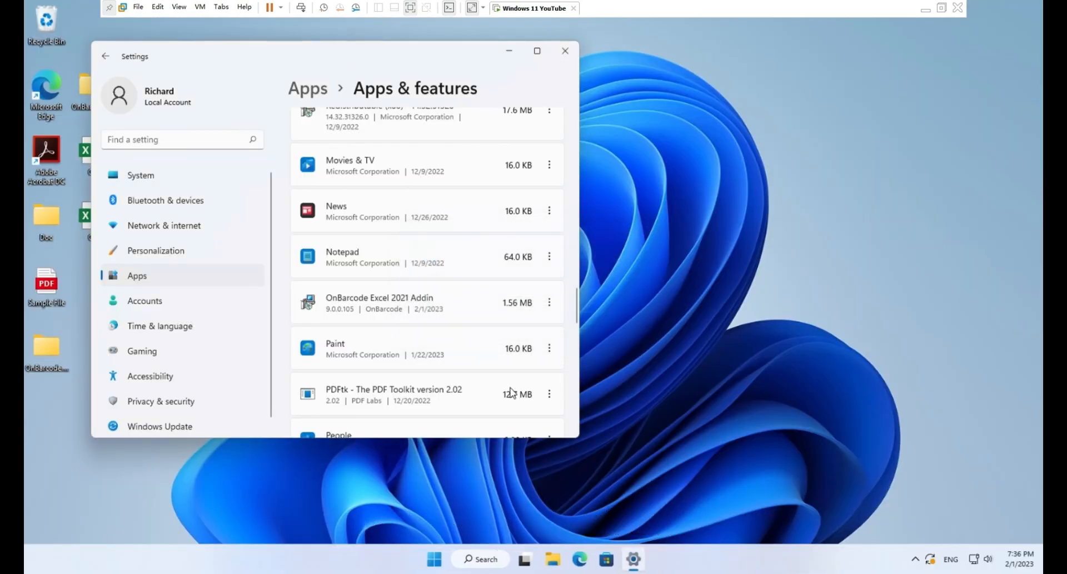
scroll(down, 3)
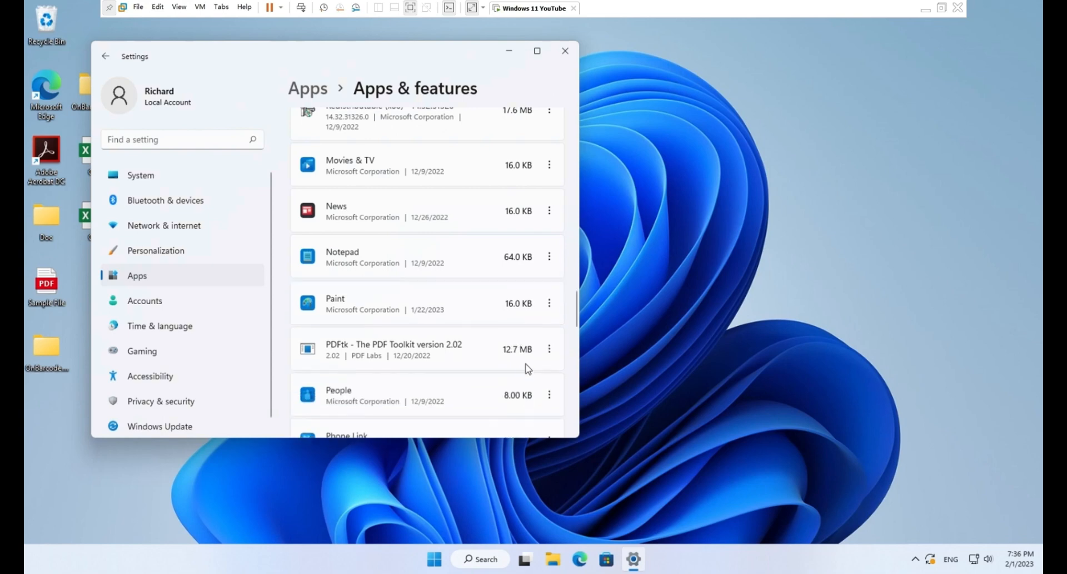
mouse_move(565, 51)
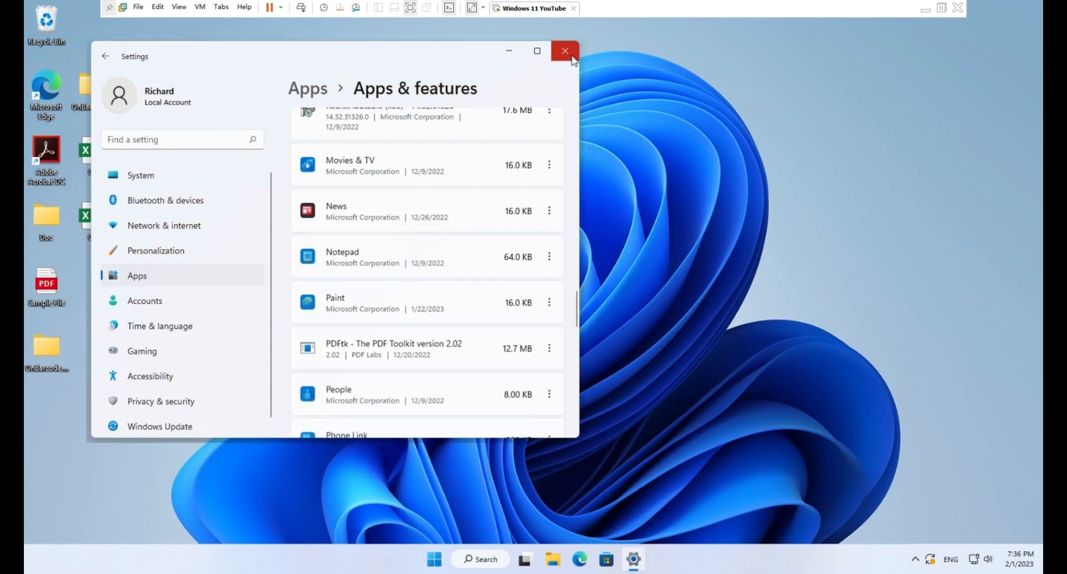